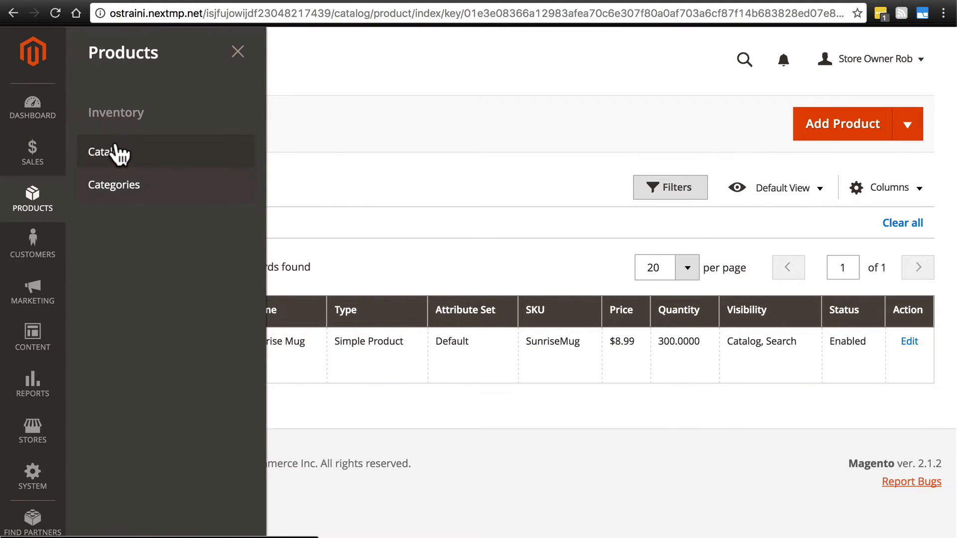
Step: From the product catalog, edit Sunrise Mug and bring up the Add Attribute picker
click(108, 151)
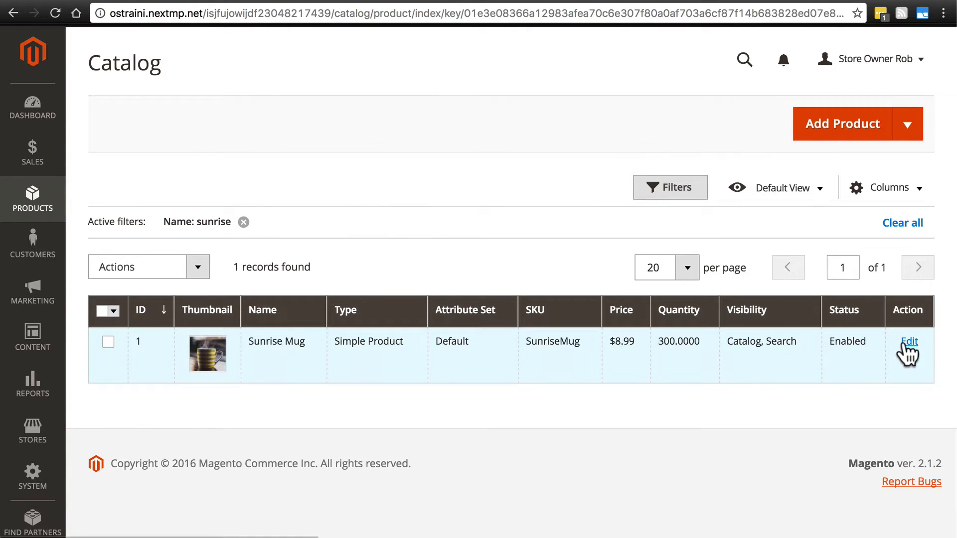
click(908, 340)
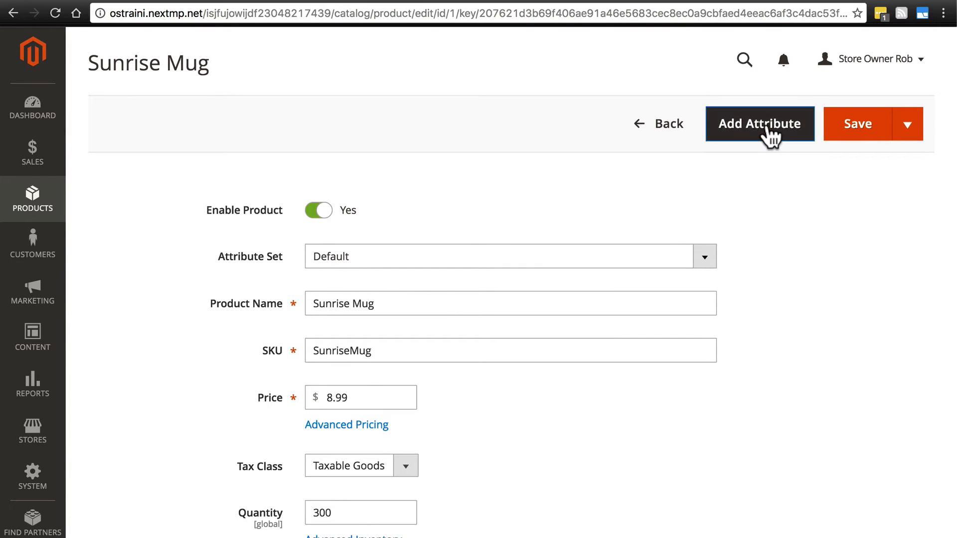
click(760, 124)
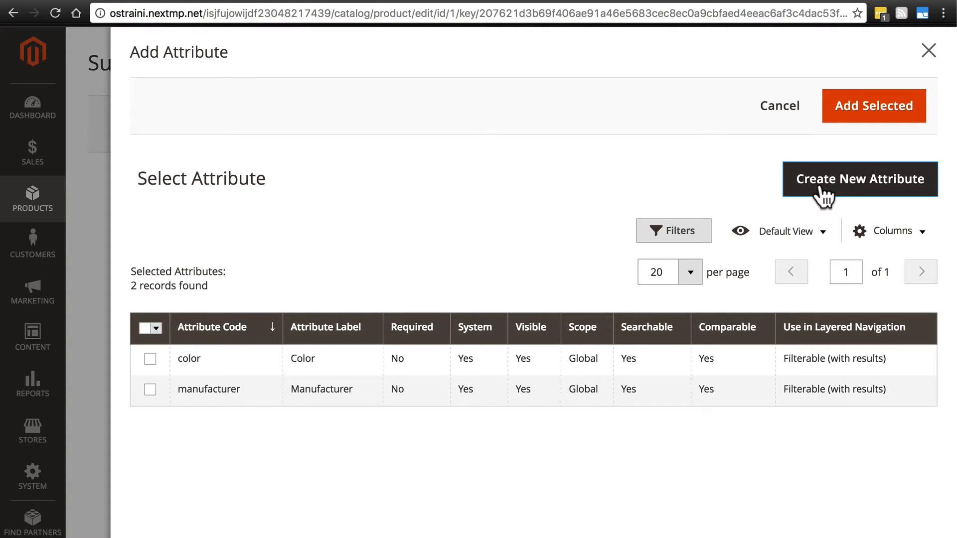
Step: Choose Create New Attribute from the Add Attribute panel
click(860, 179)
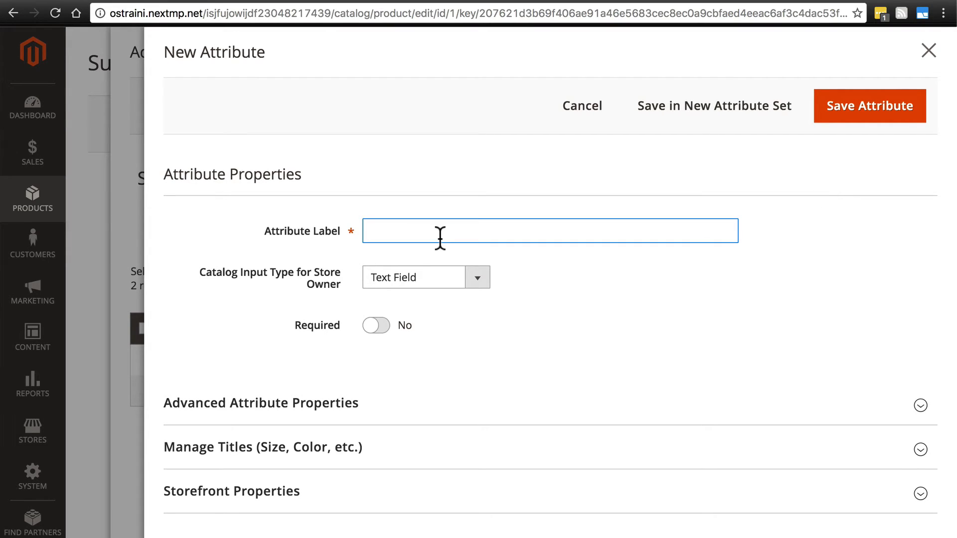
Step: Label the new attribute 'Size', keeping Catalog Input Type as Text Field
text(Size)
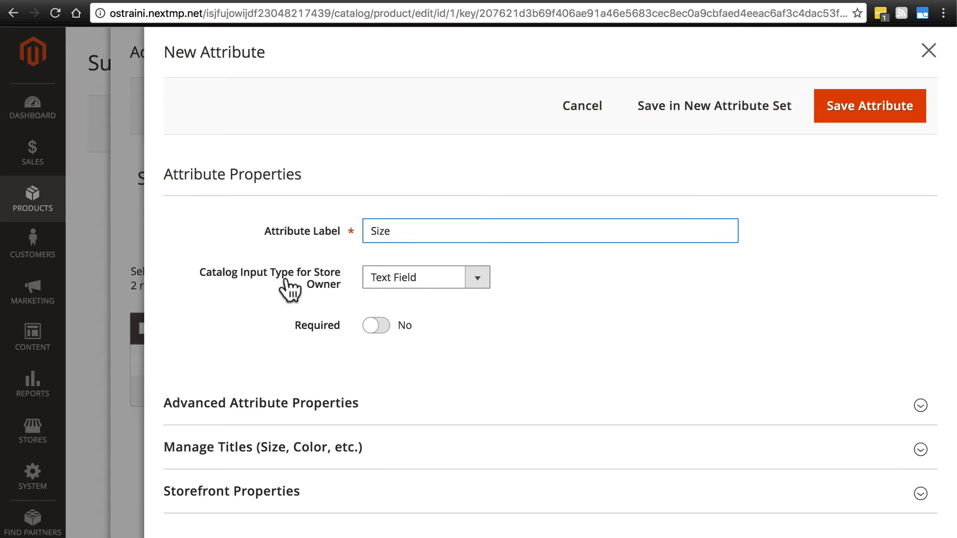
click(425, 276)
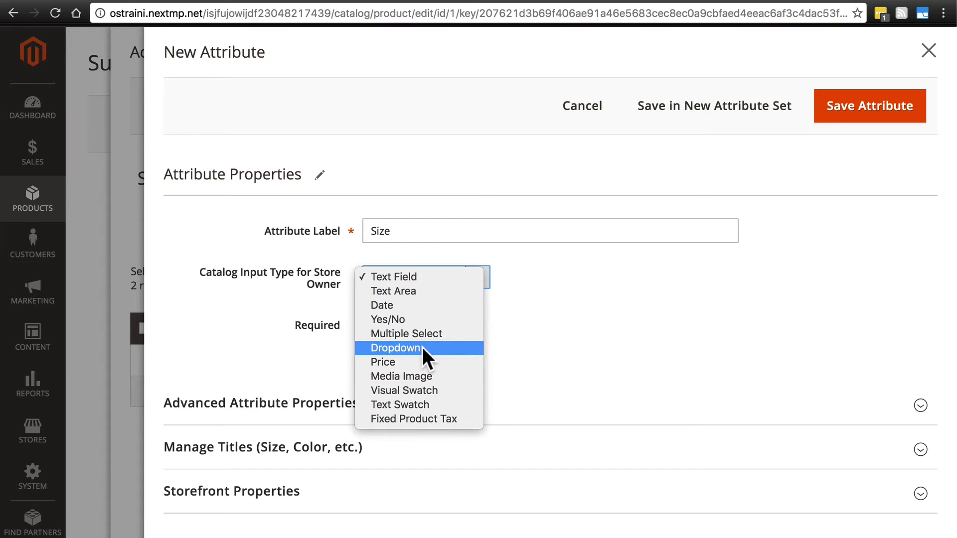
mouse_move(438, 358)
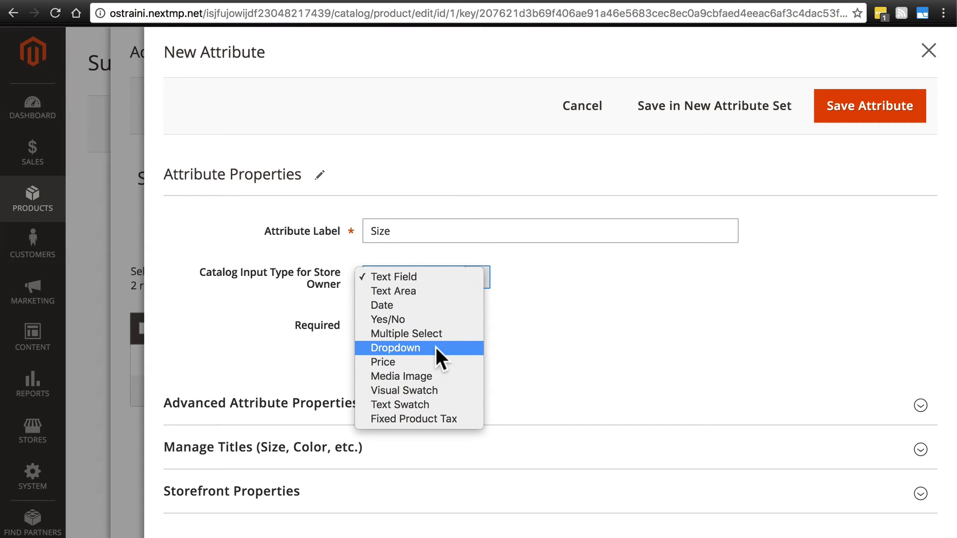
mouse_move(444, 295)
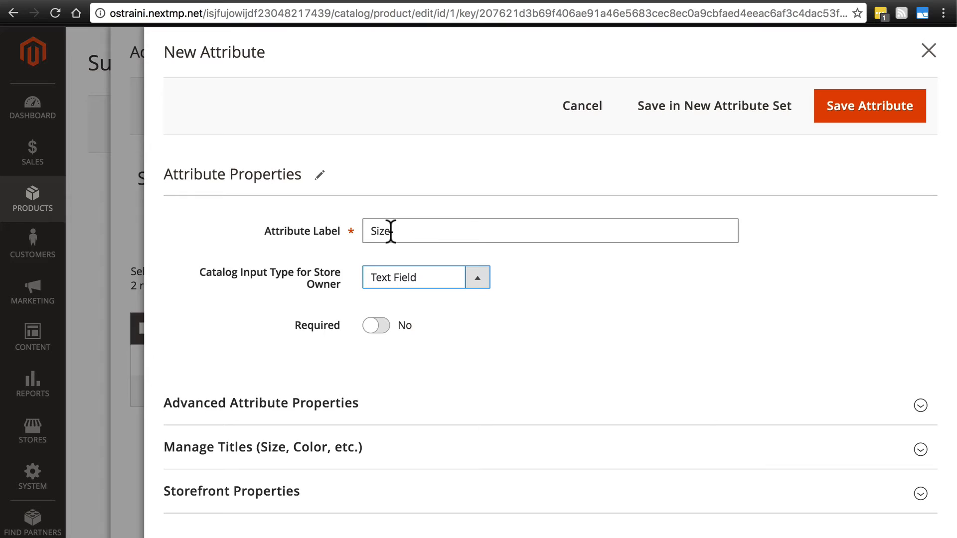
mouse_move(394, 231)
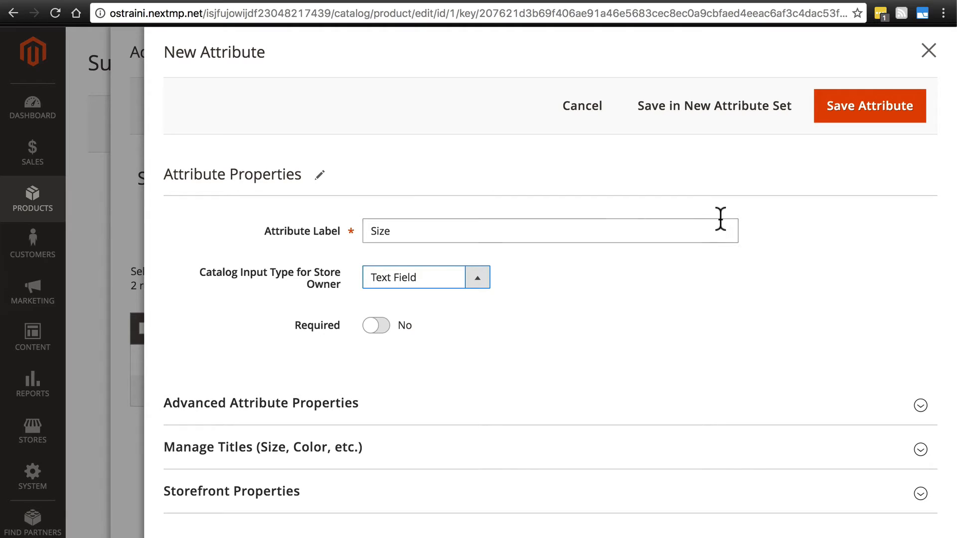
mouse_move(360, 222)
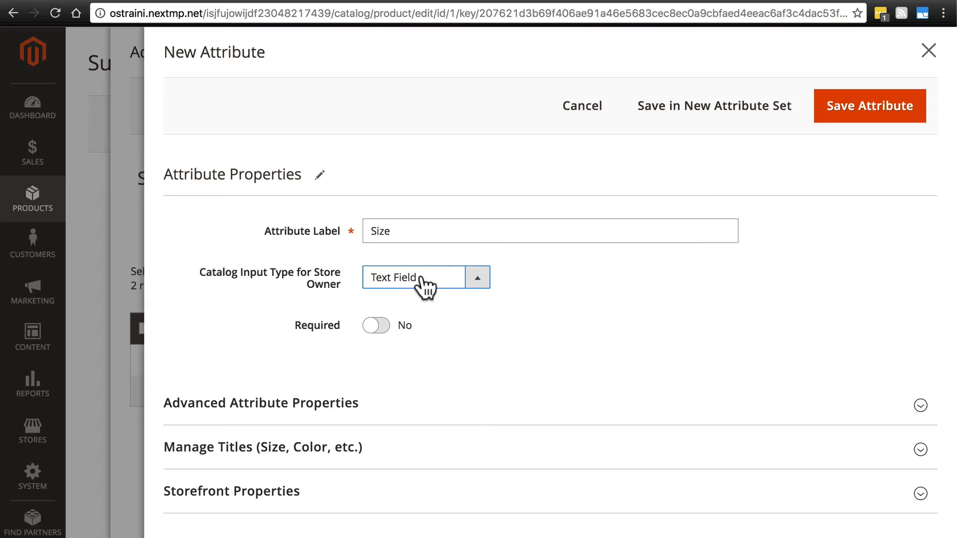
mouse_move(371, 348)
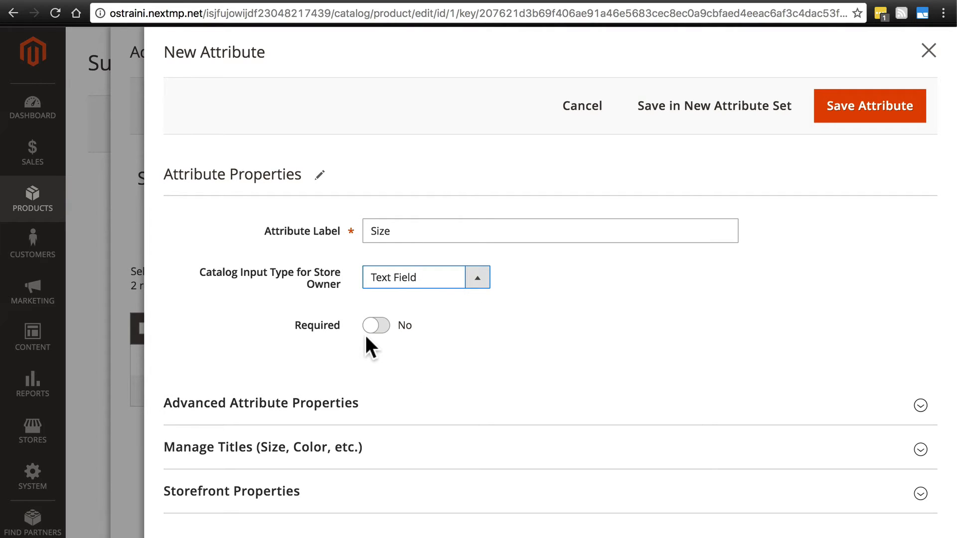
mouse_move(456, 412)
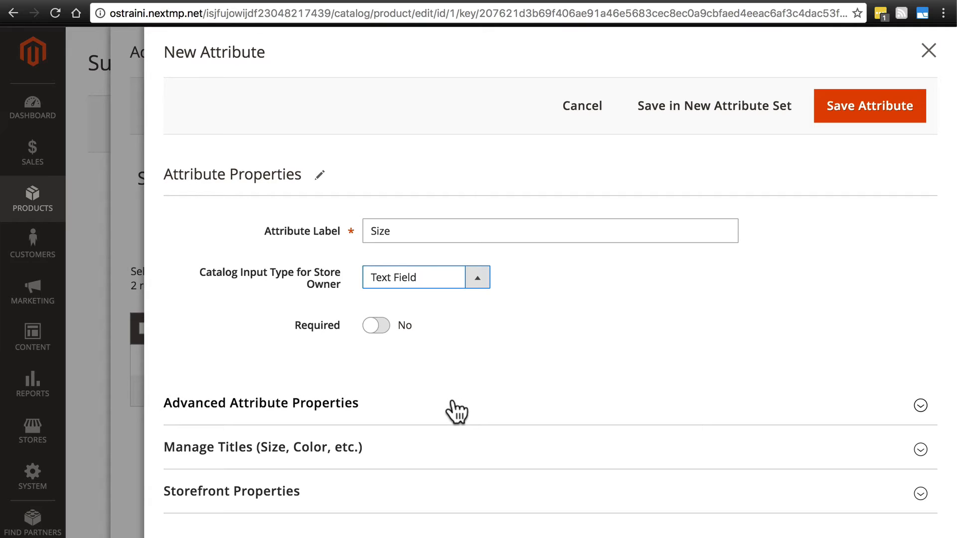
Step: Expand Advanced Attribute Properties and keep the scope at Store View
click(261, 403)
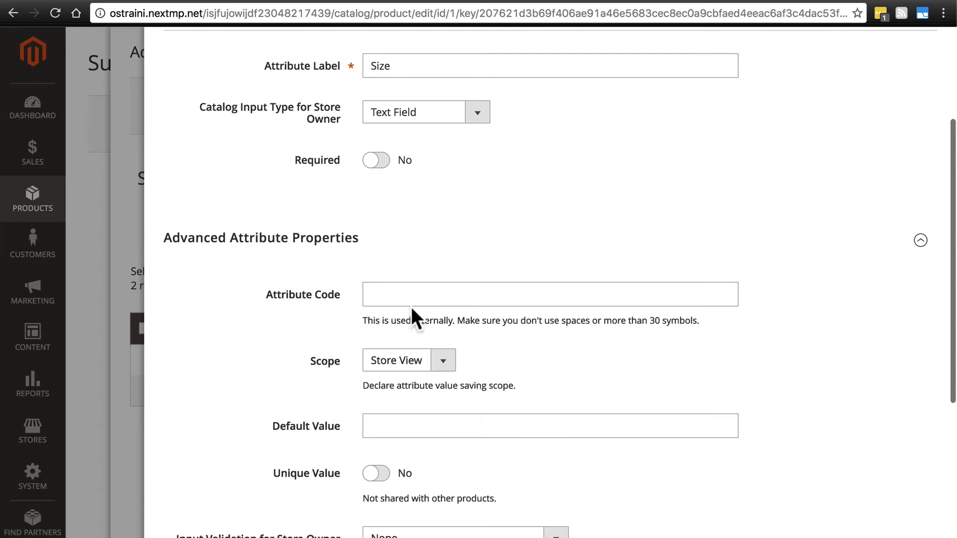
click(549, 294)
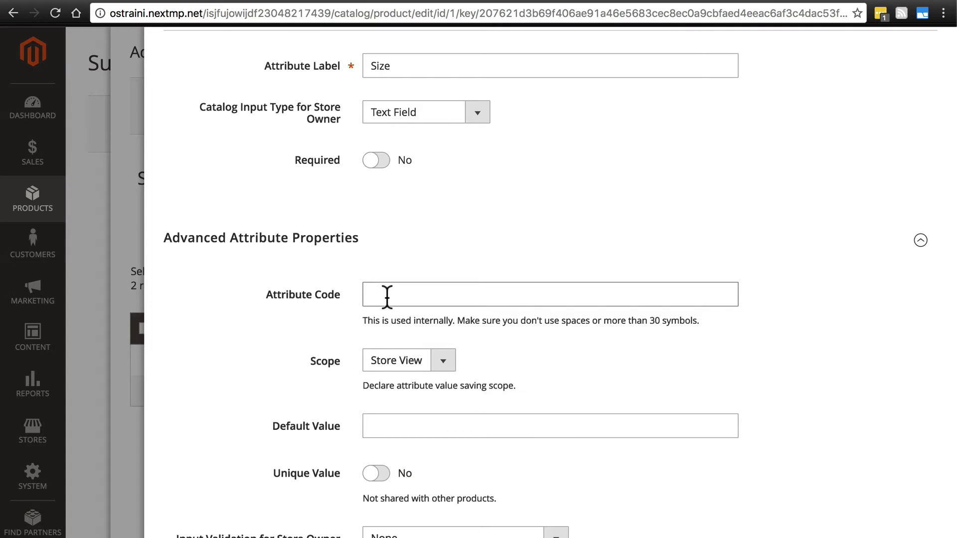
scroll(down, 3)
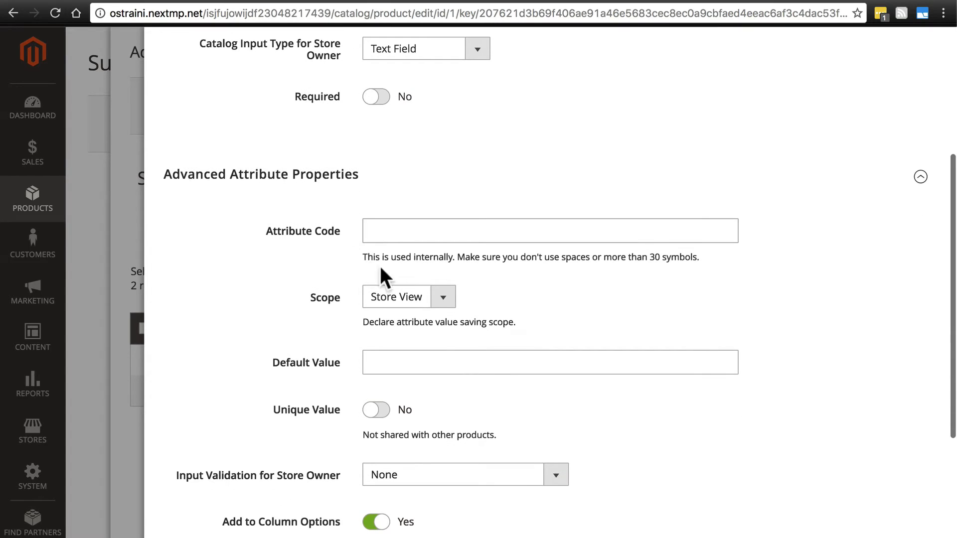
mouse_move(444, 299)
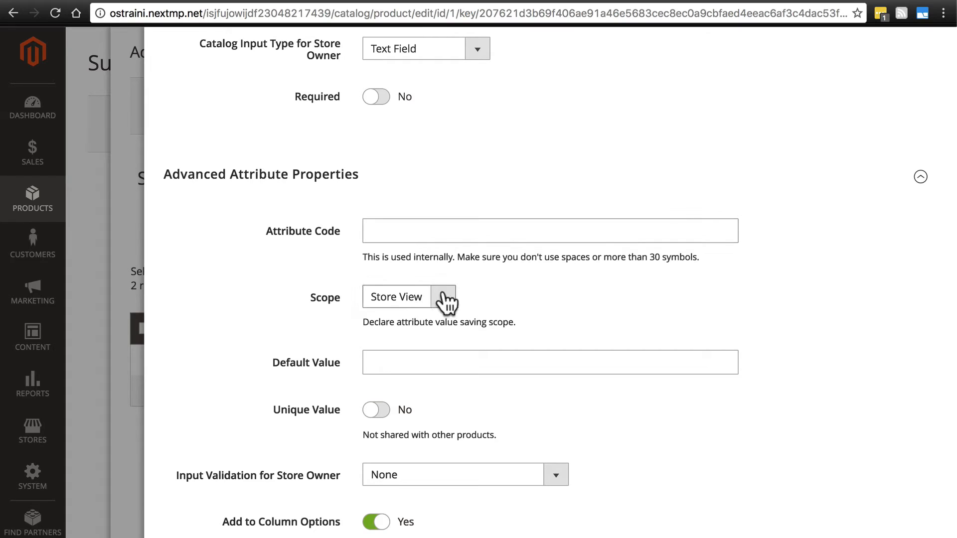
click(407, 297)
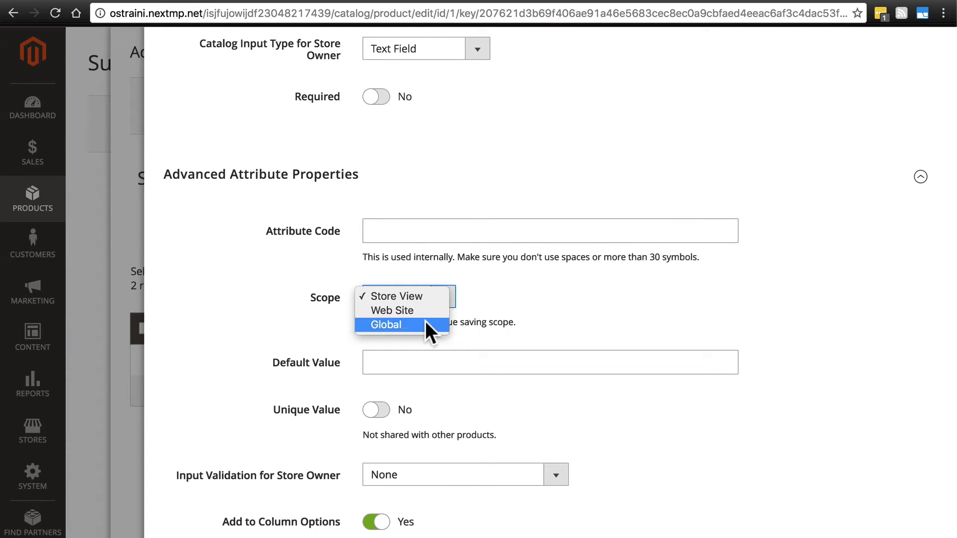
mouse_move(403, 297)
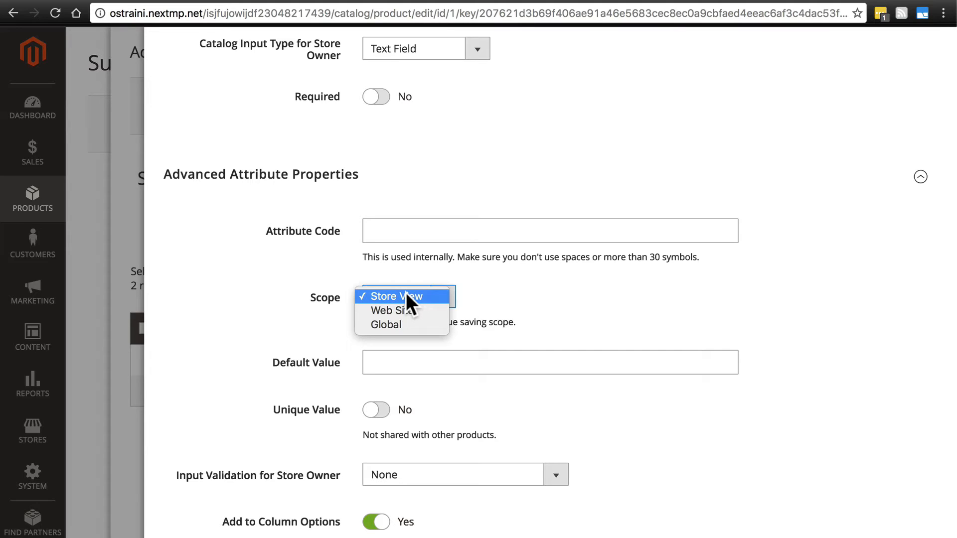
mouse_move(389, 310)
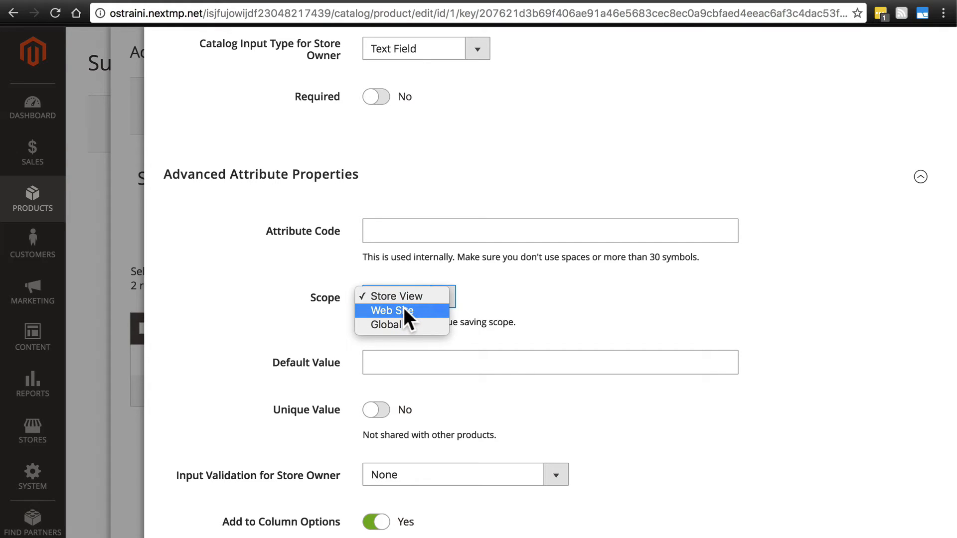
mouse_move(391, 296)
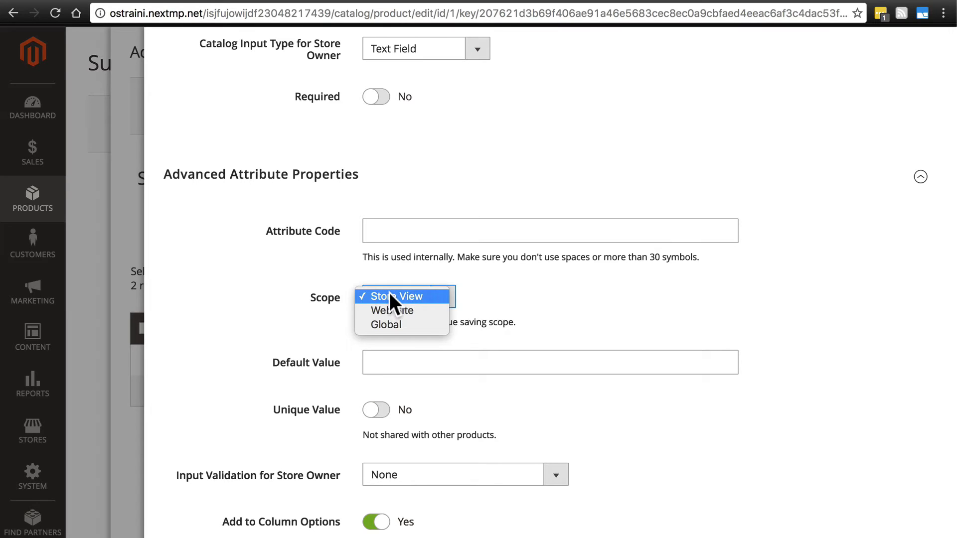
click(395, 296)
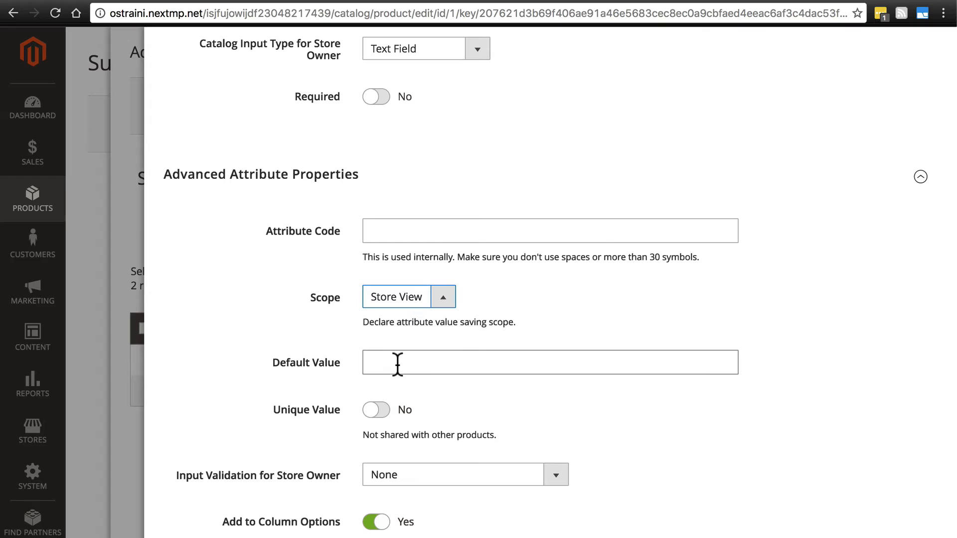
Step: Type '8 oz.' as a default value, then select it to clear the field
click(549, 362)
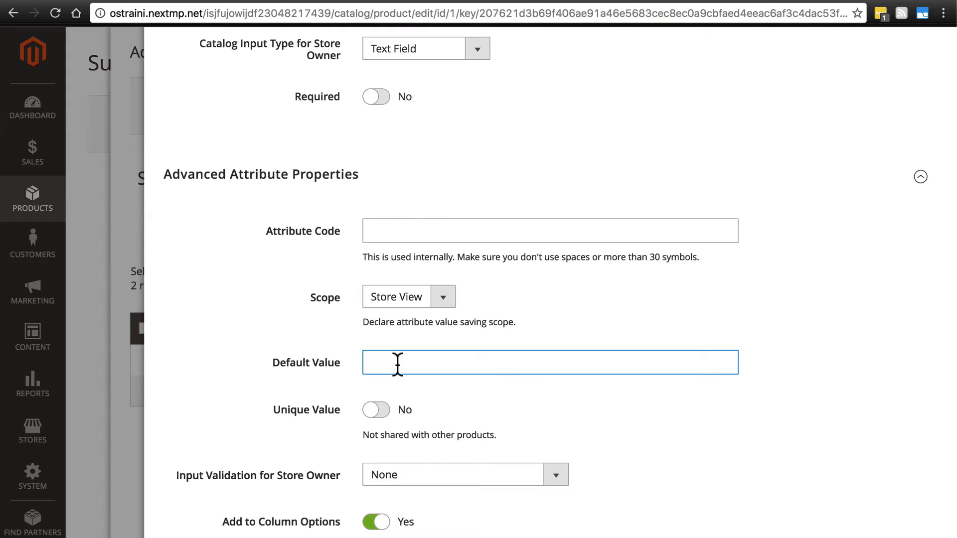
text(8 oz.)
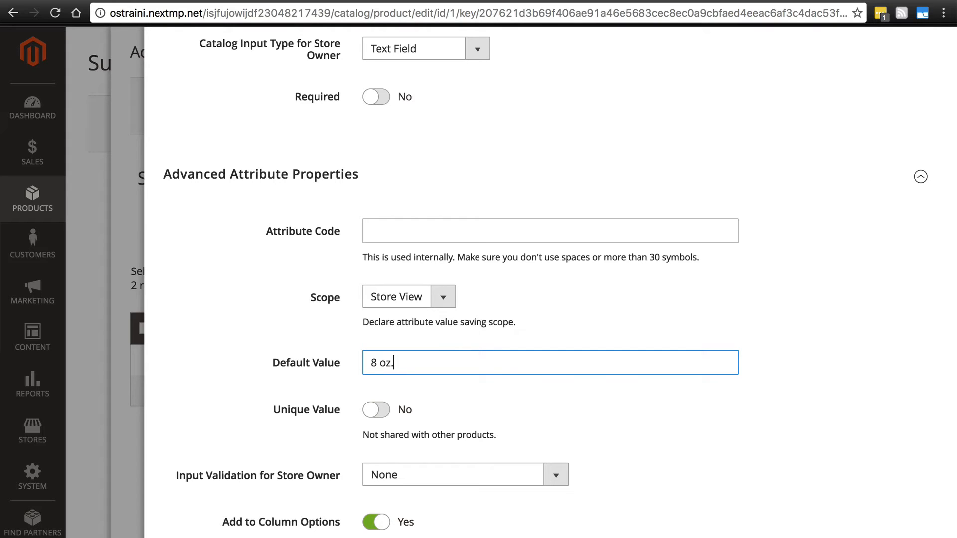
key(ctrl+a)
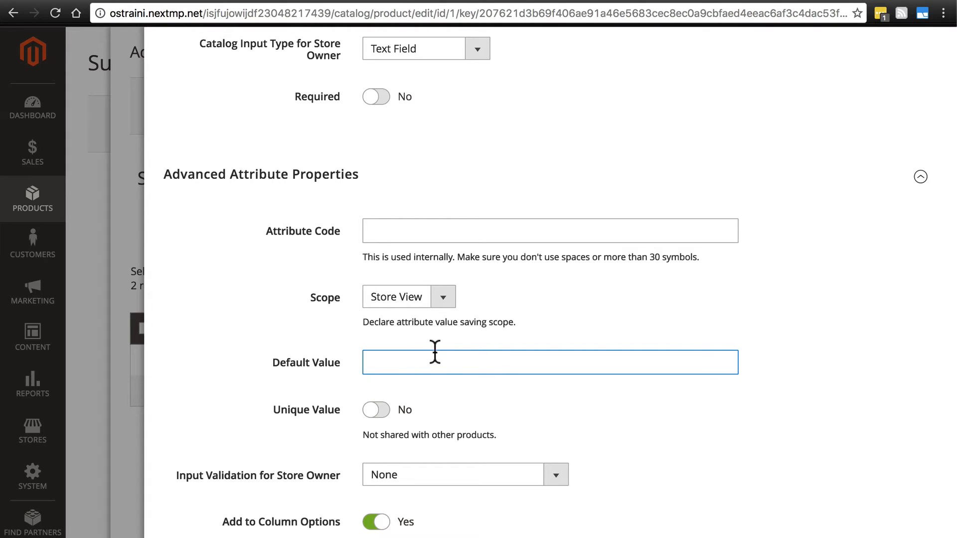
Step: Review the Size advanced properties, leaving Unique Value at No and column/filter options enabled
scroll(down, 3)
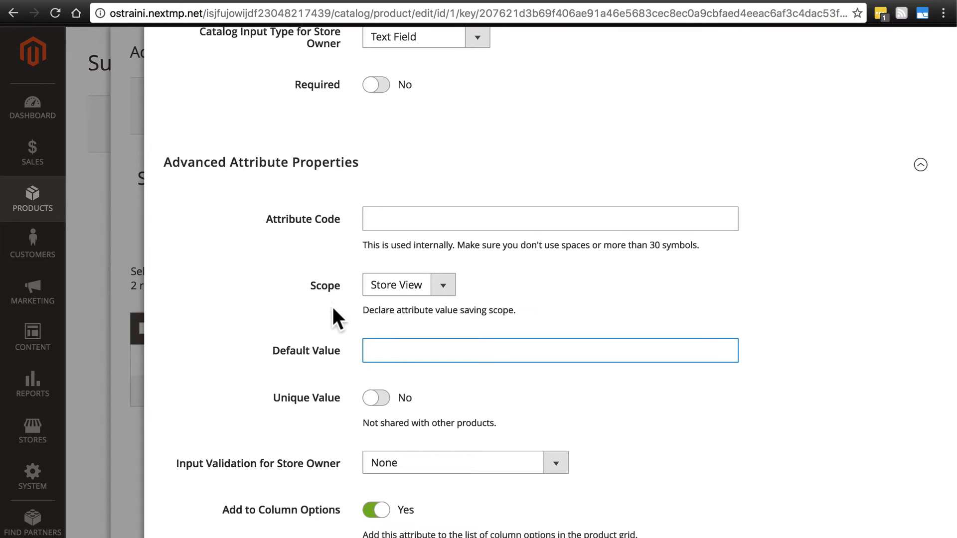
scroll(down, 3)
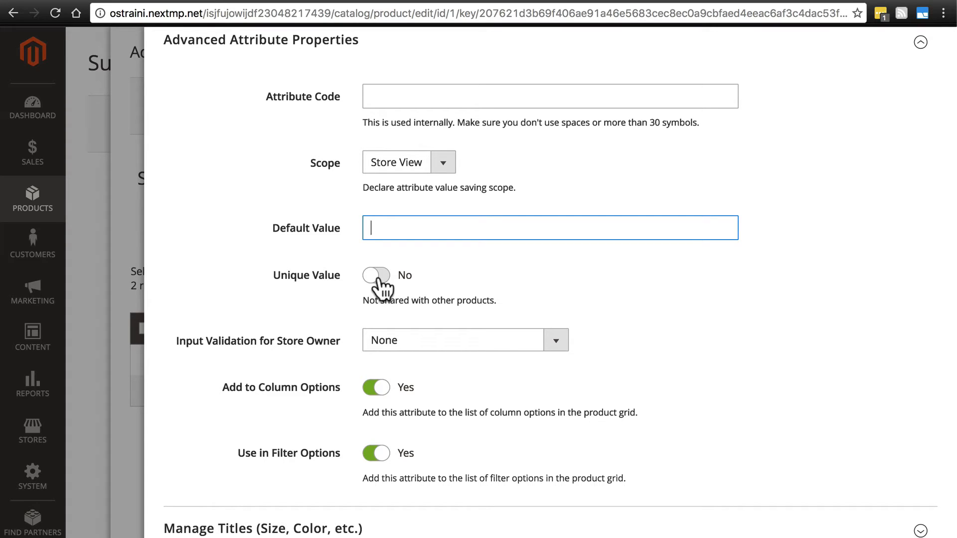
mouse_move(348, 294)
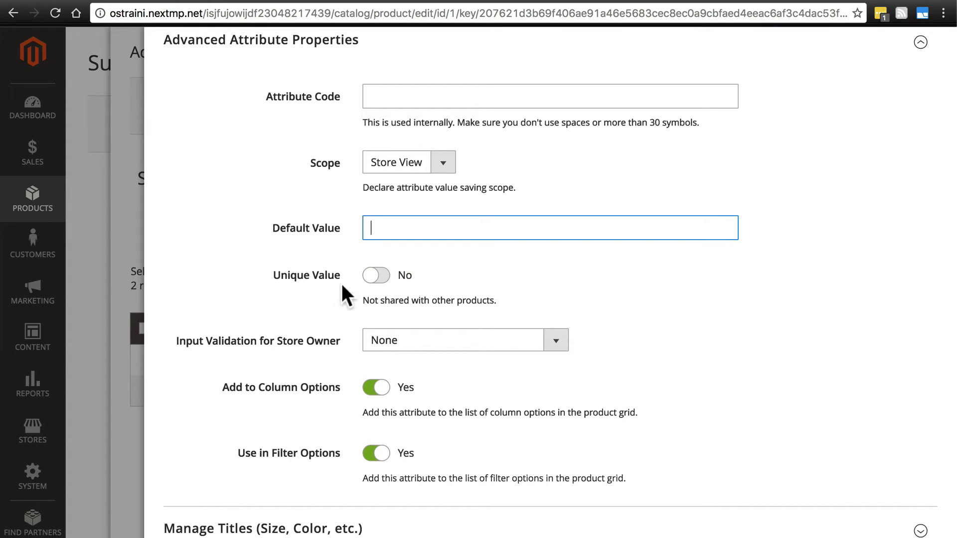
mouse_move(376, 275)
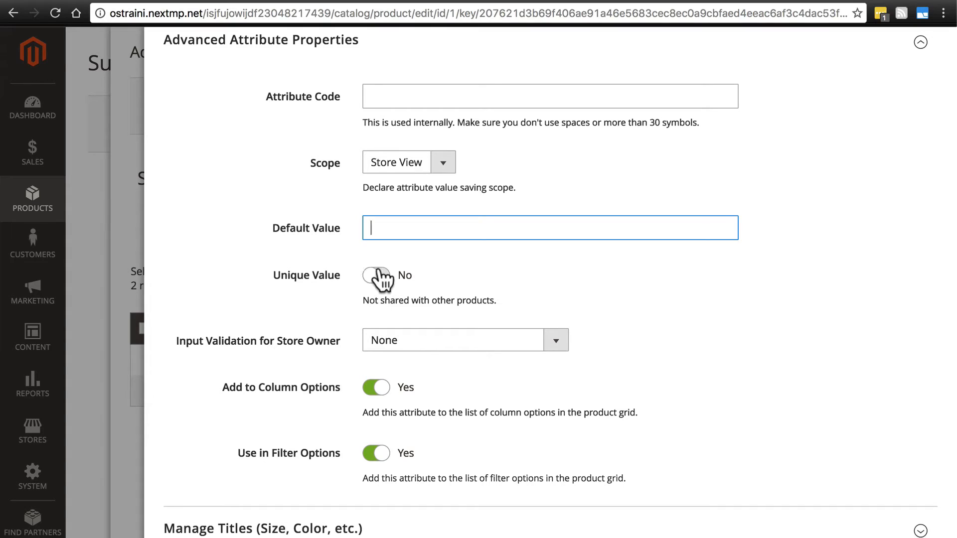
scroll(up, 3)
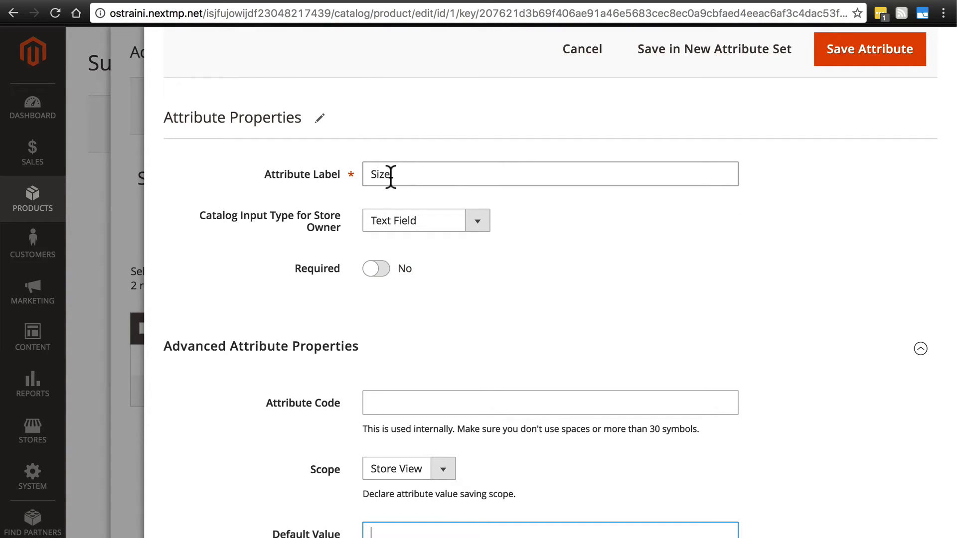
scroll(down, 3)
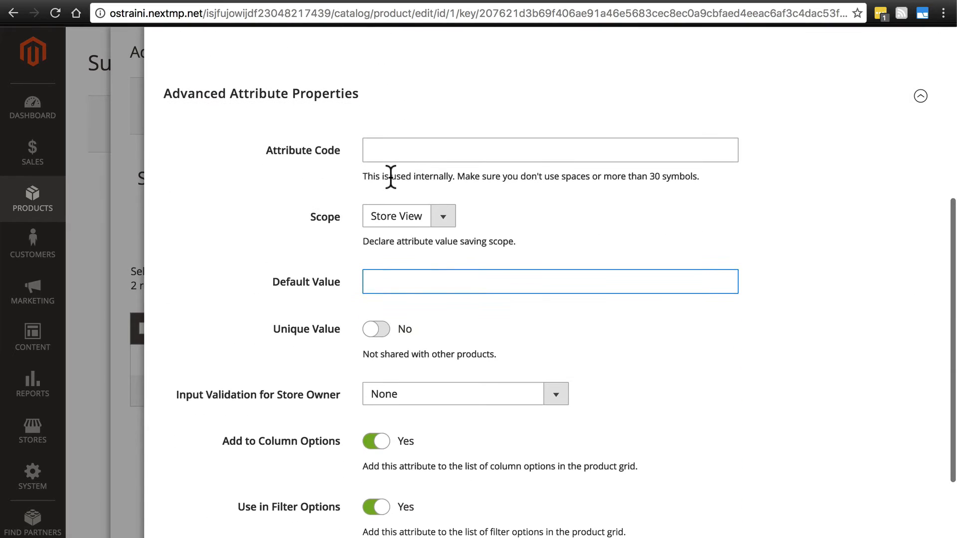
click(550, 281)
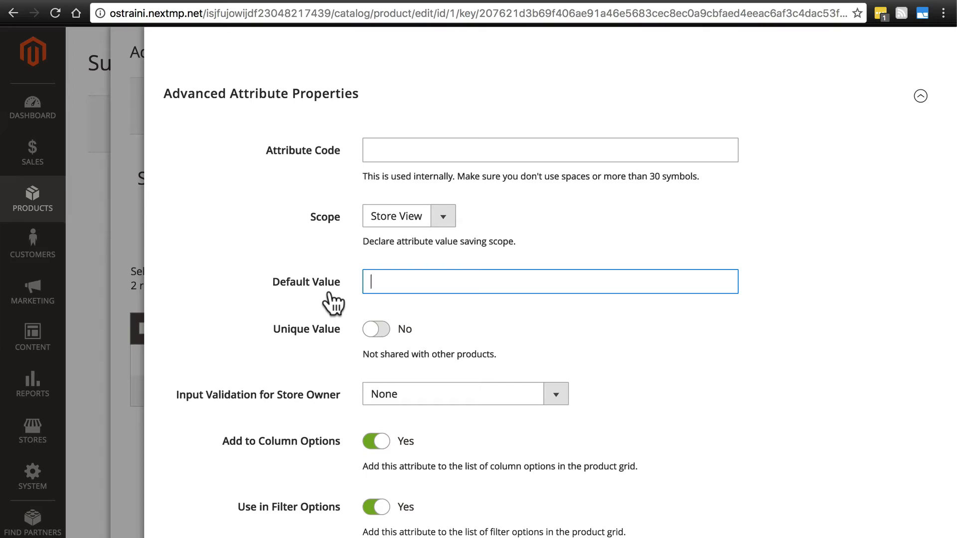
mouse_move(334, 293)
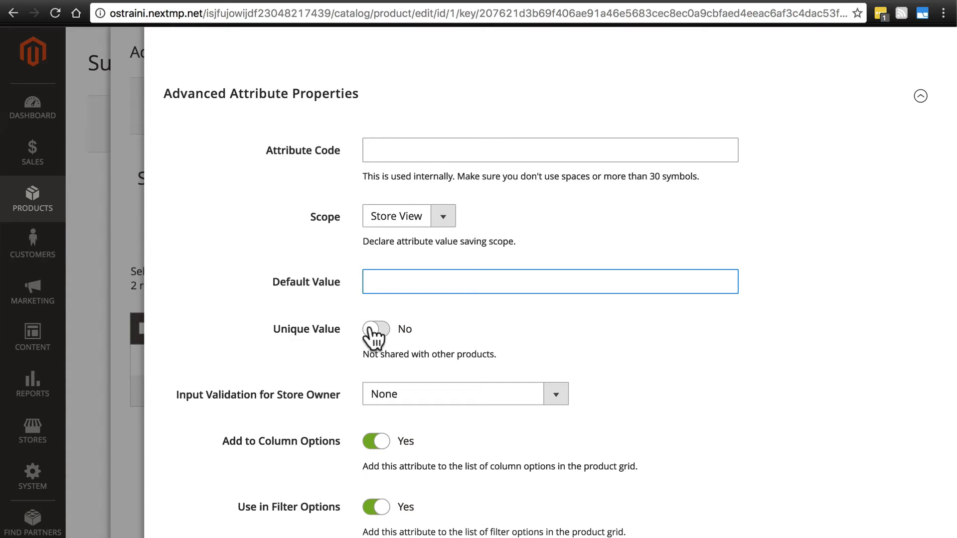
scroll(down, 3)
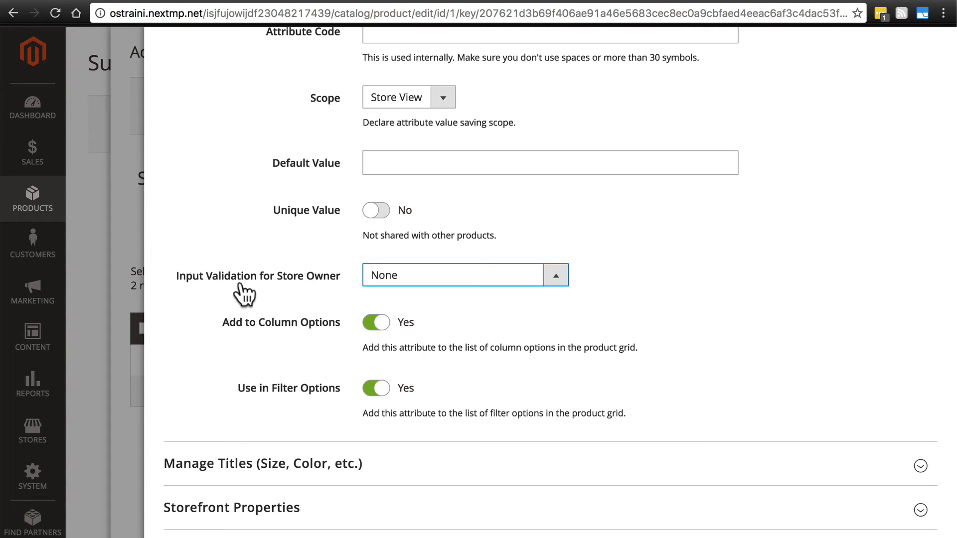
mouse_move(318, 299)
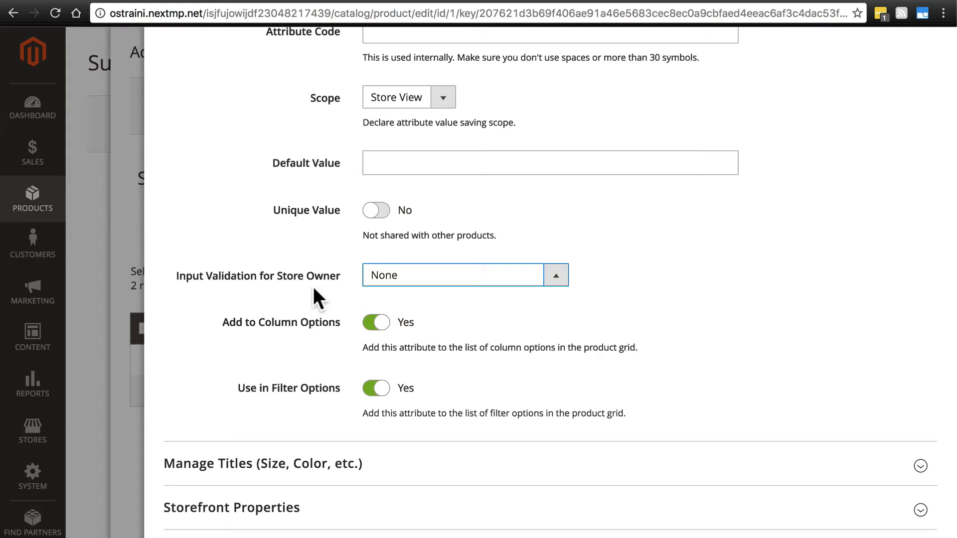
mouse_move(329, 296)
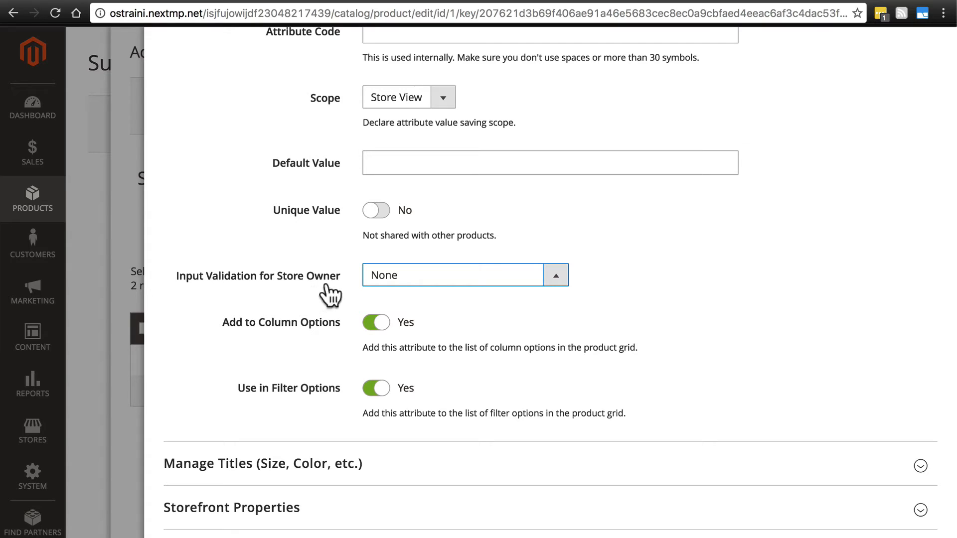
mouse_move(393, 286)
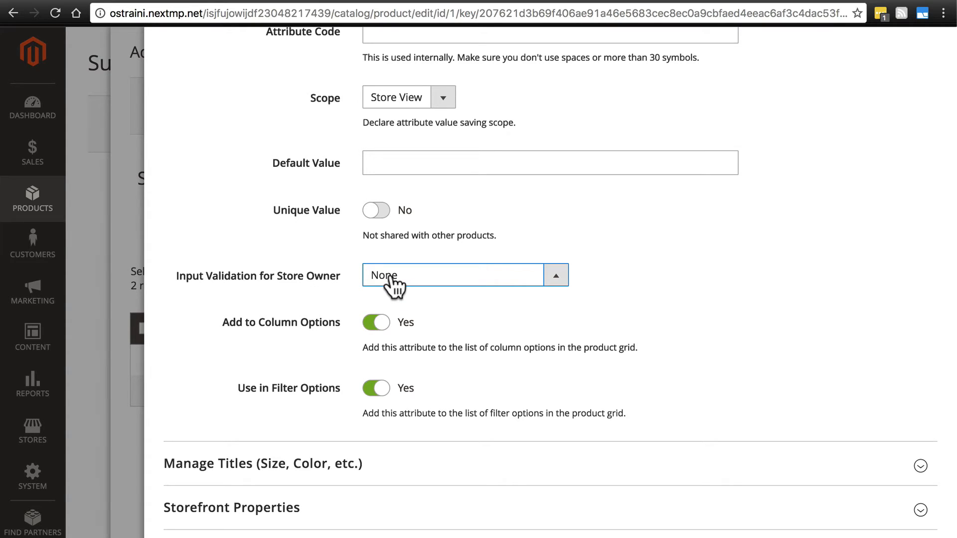
click(451, 275)
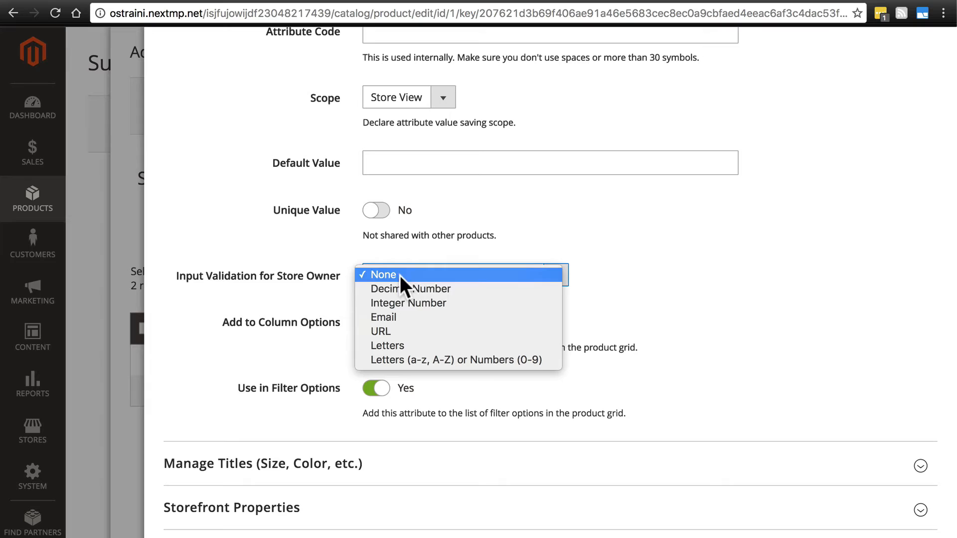
mouse_move(410, 289)
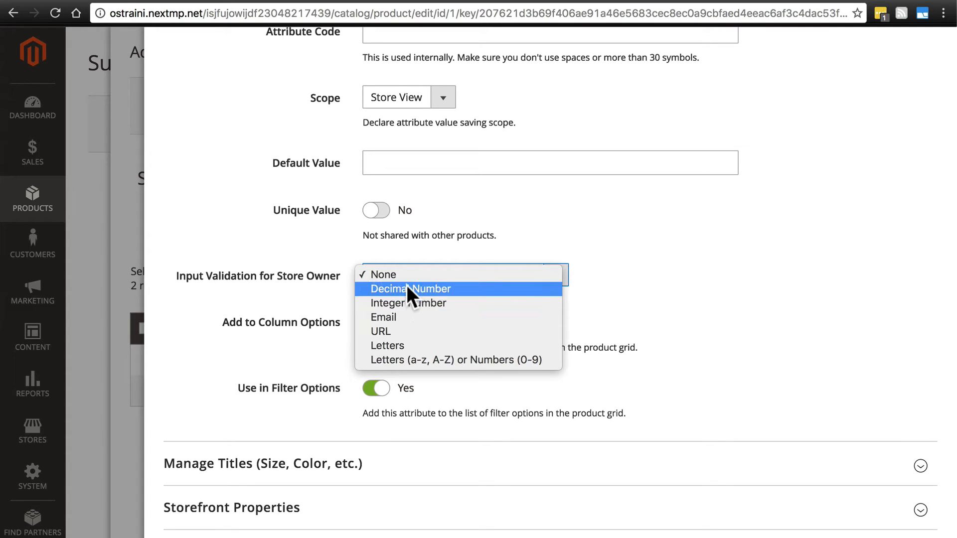
mouse_move(415, 317)
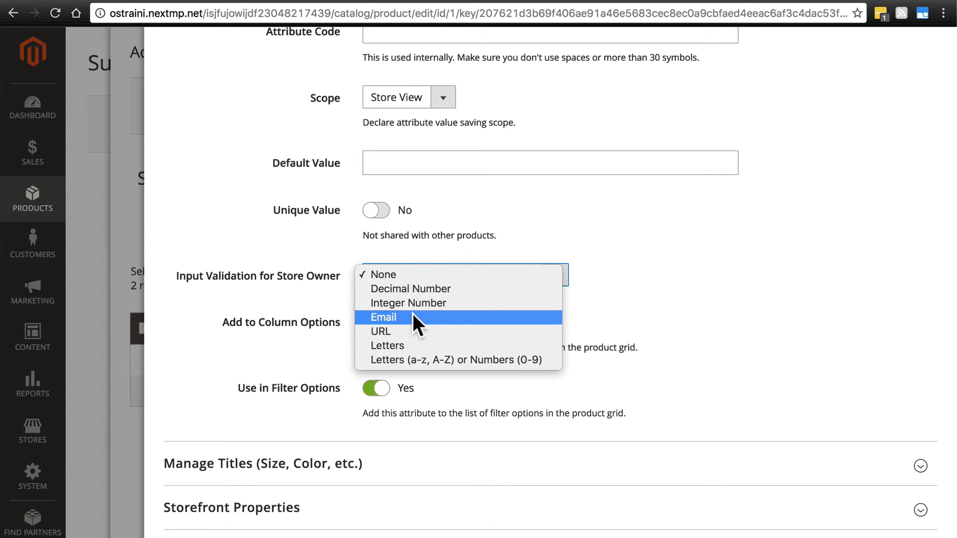
click(383, 317)
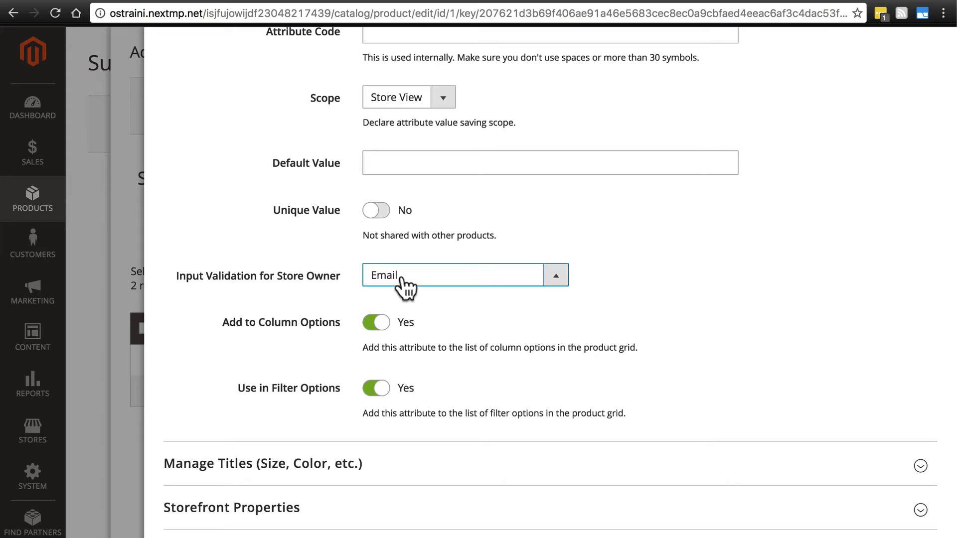
click(452, 275)
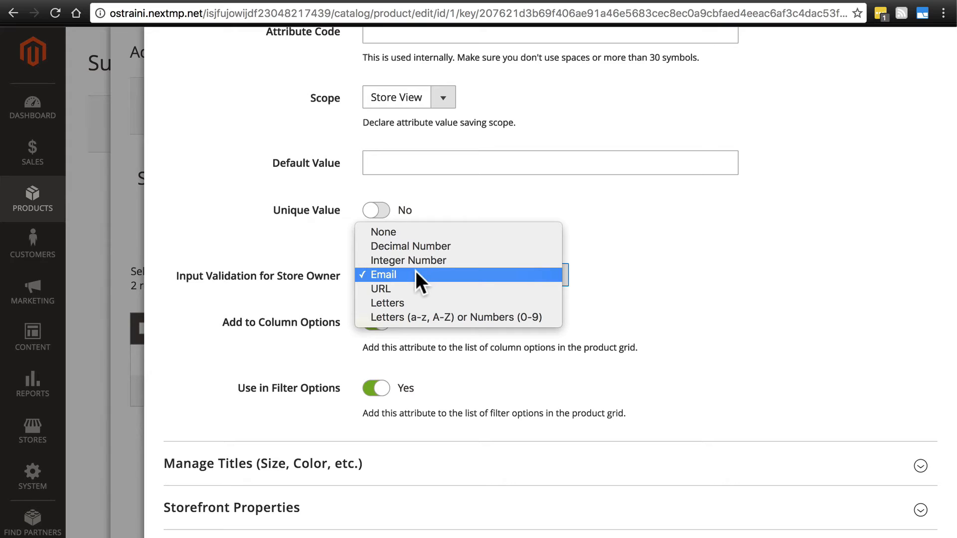
click(384, 275)
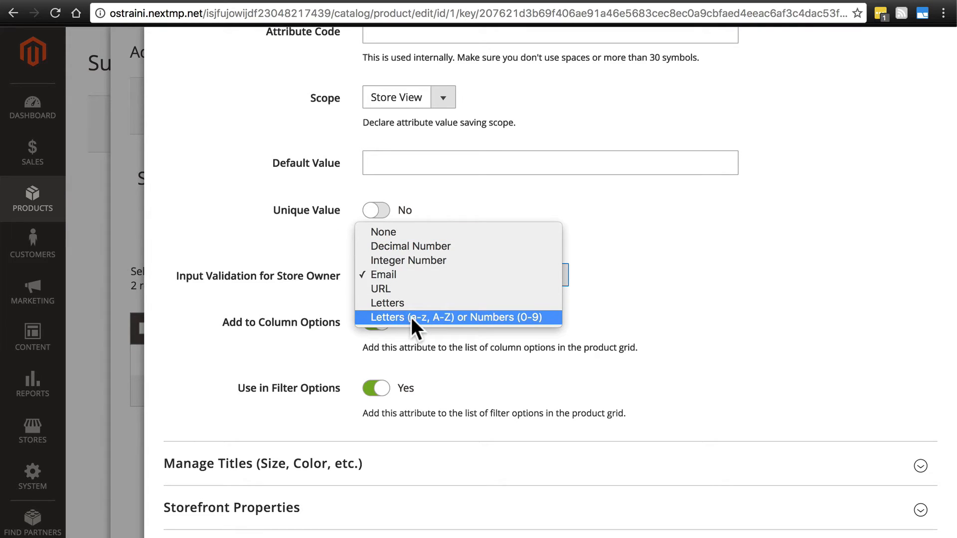
mouse_move(406, 235)
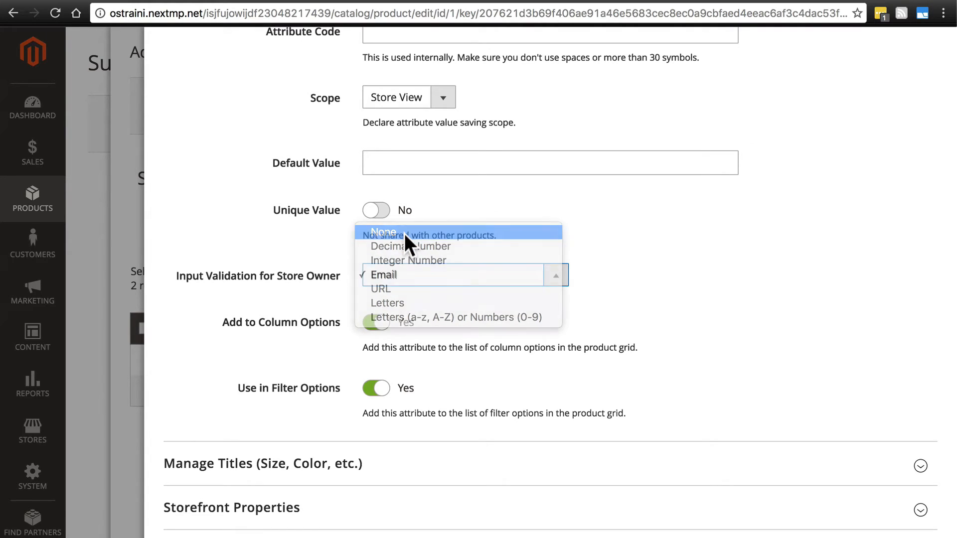
click(383, 231)
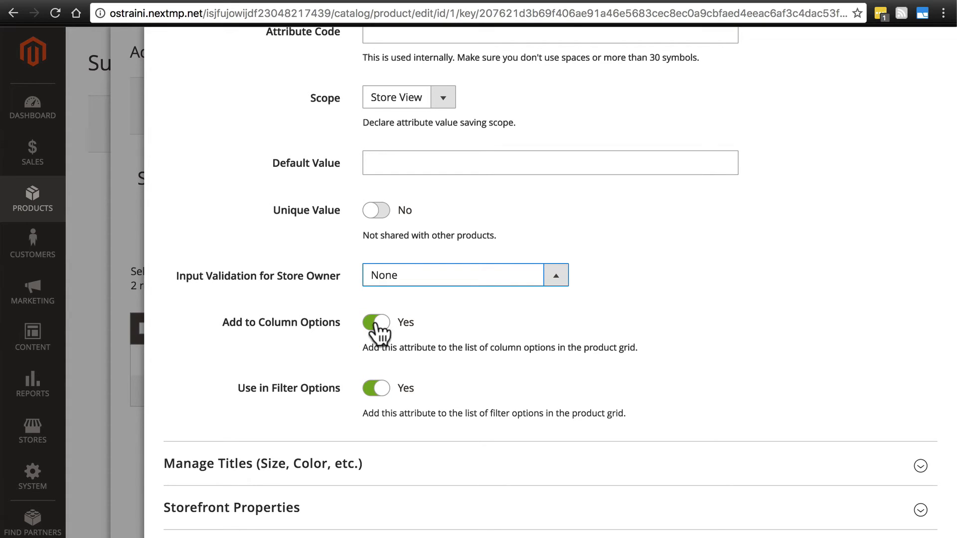
mouse_move(377, 388)
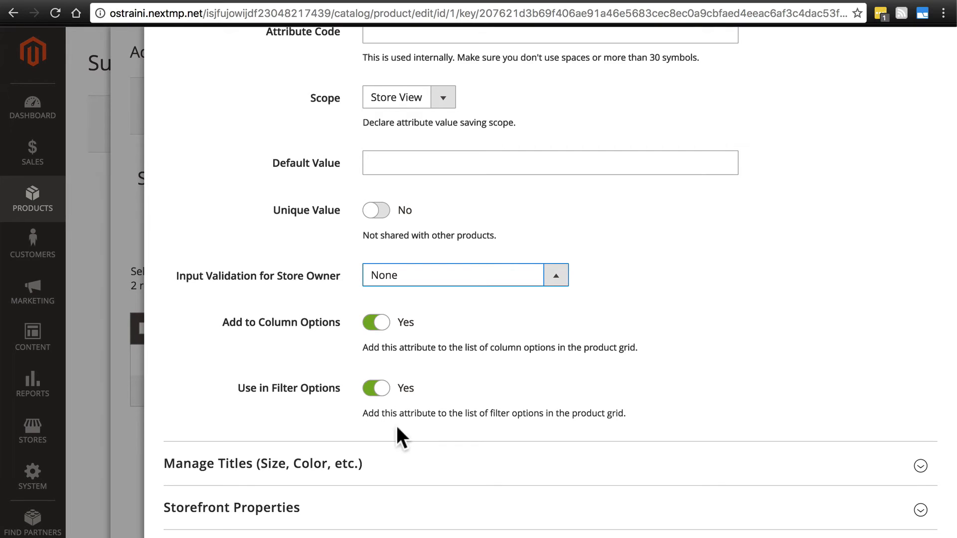
mouse_move(419, 397)
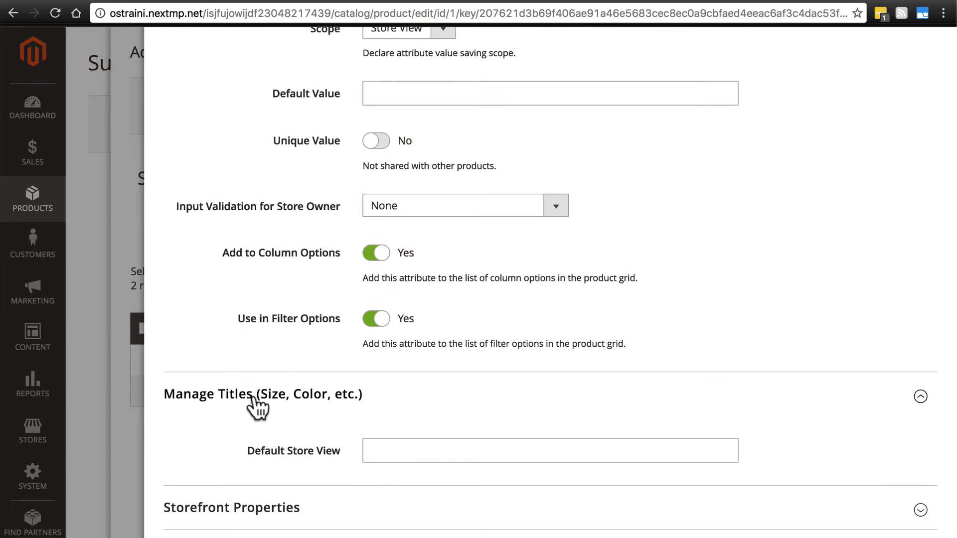
mouse_move(293, 461)
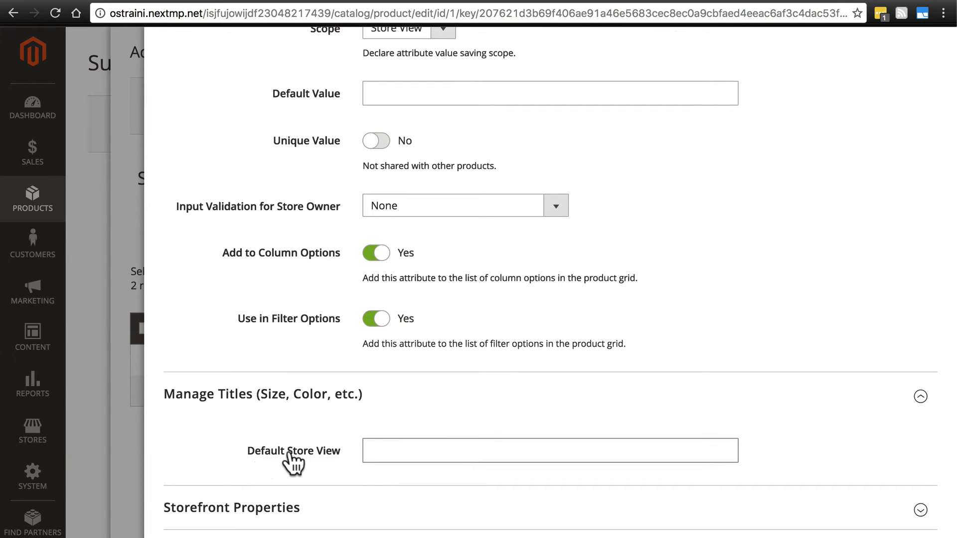
Step: Enter 'Size' as the attribute's Default Store View title
click(549, 451)
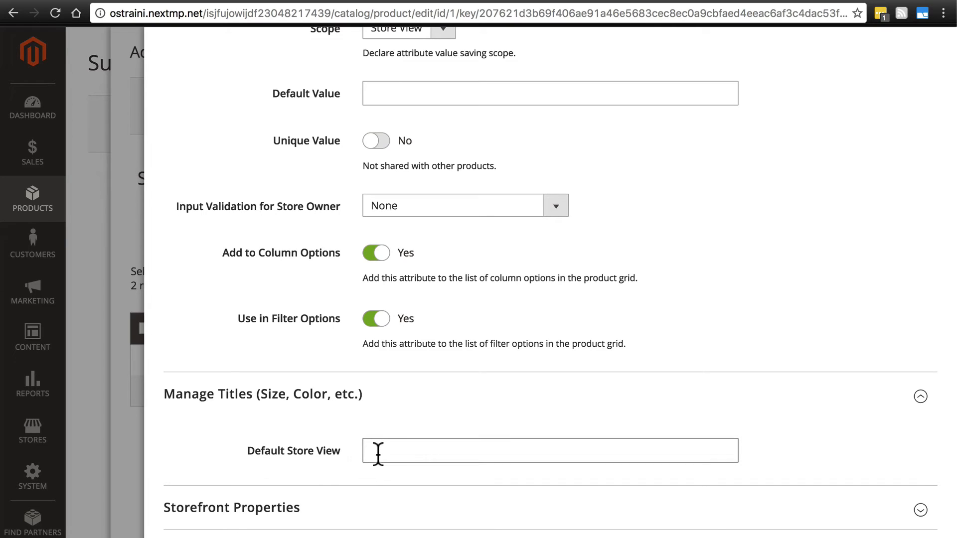
click(549, 450)
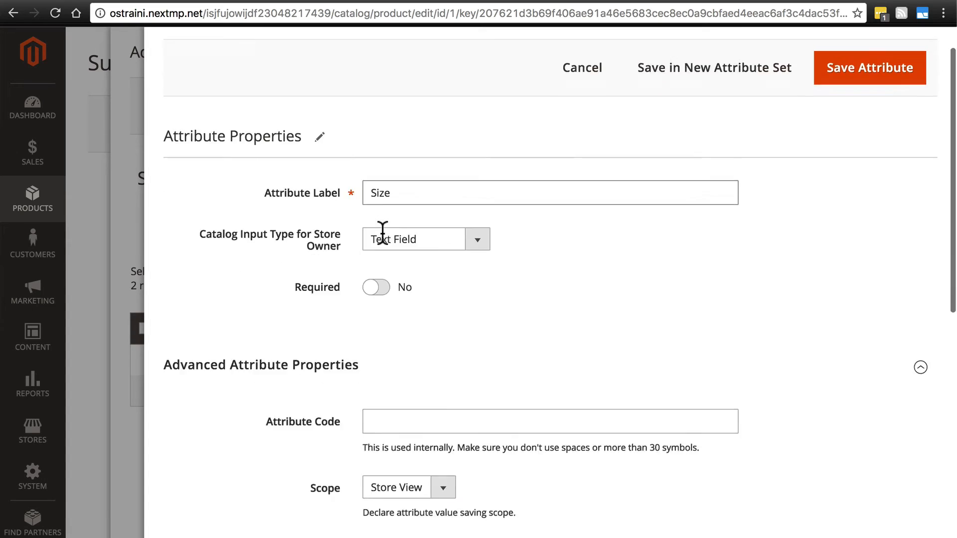
scroll(down, 3)
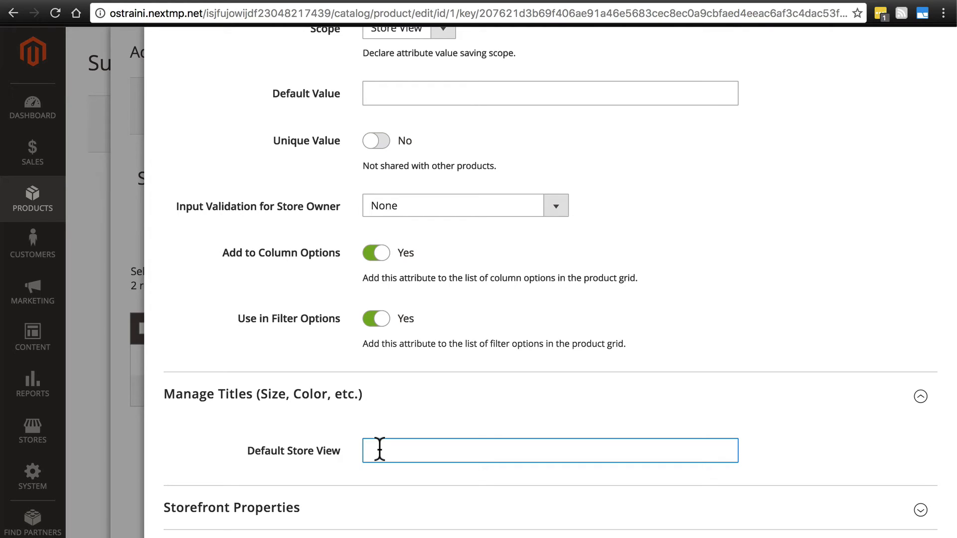
text(Size)
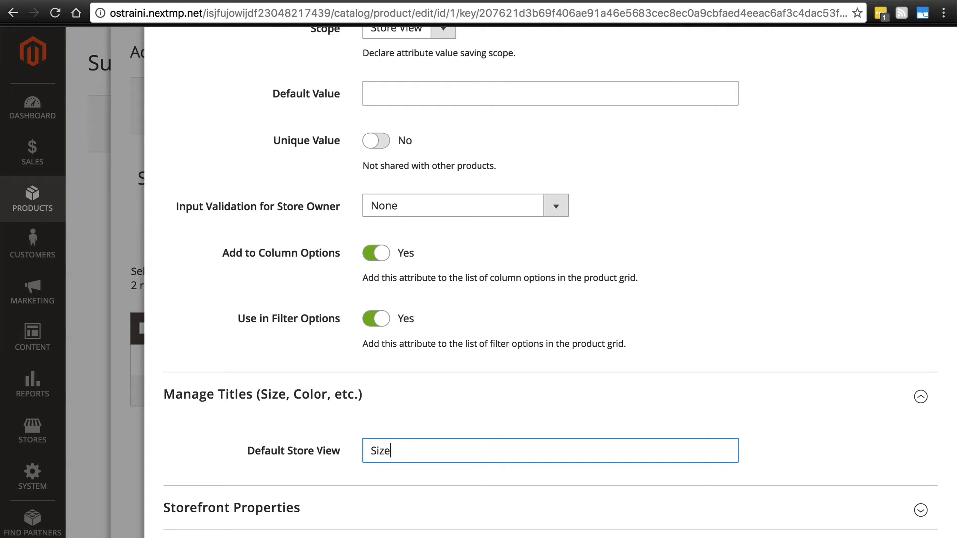
mouse_move(384, 451)
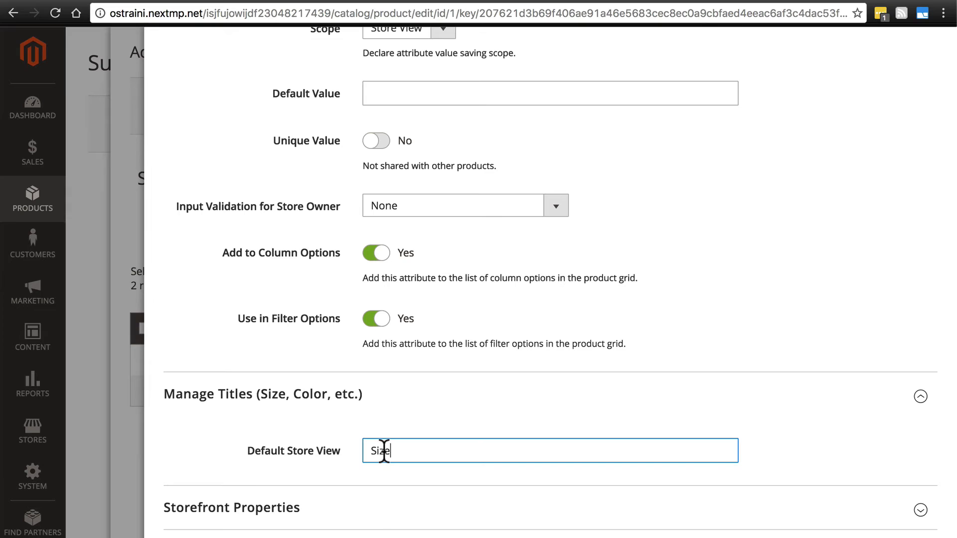
scroll(down, 3)
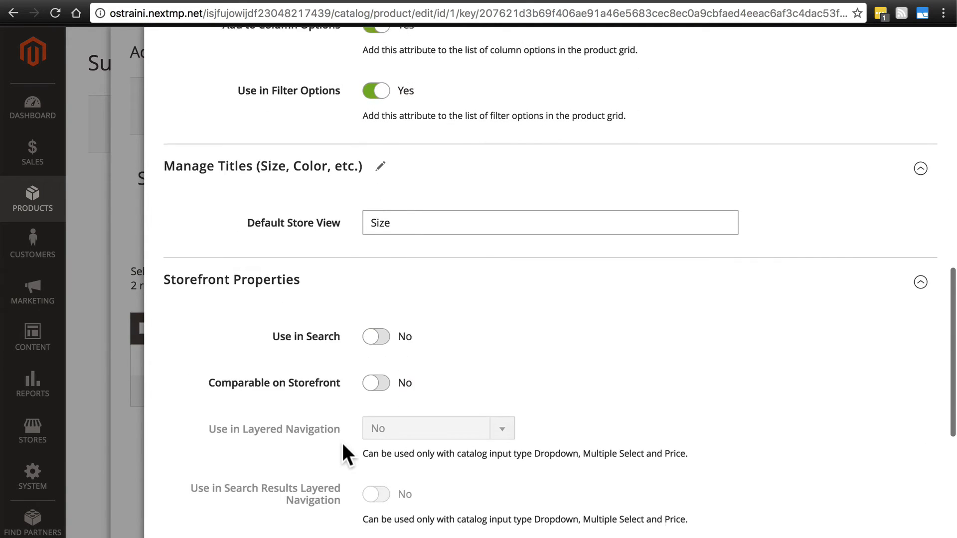
scroll(down, 3)
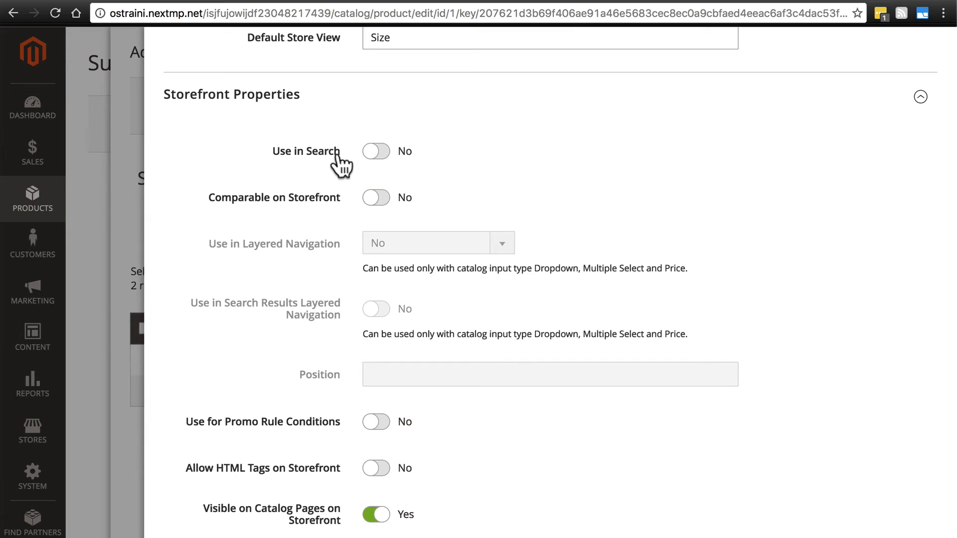
mouse_move(337, 173)
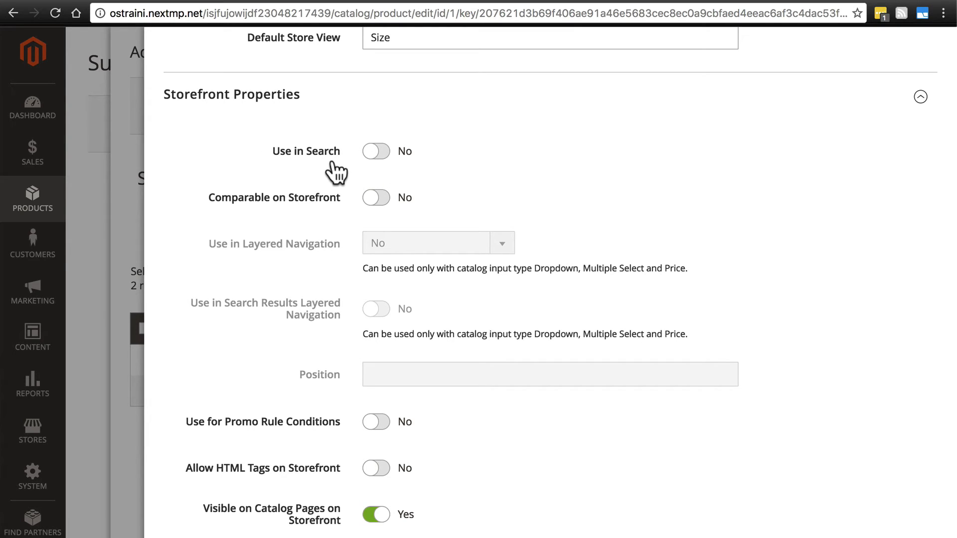
mouse_move(381, 158)
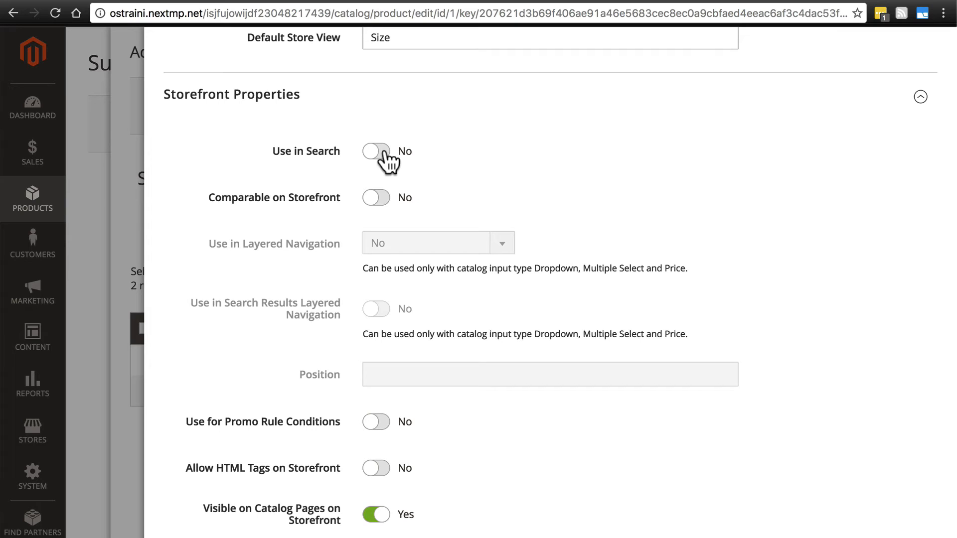
click(376, 150)
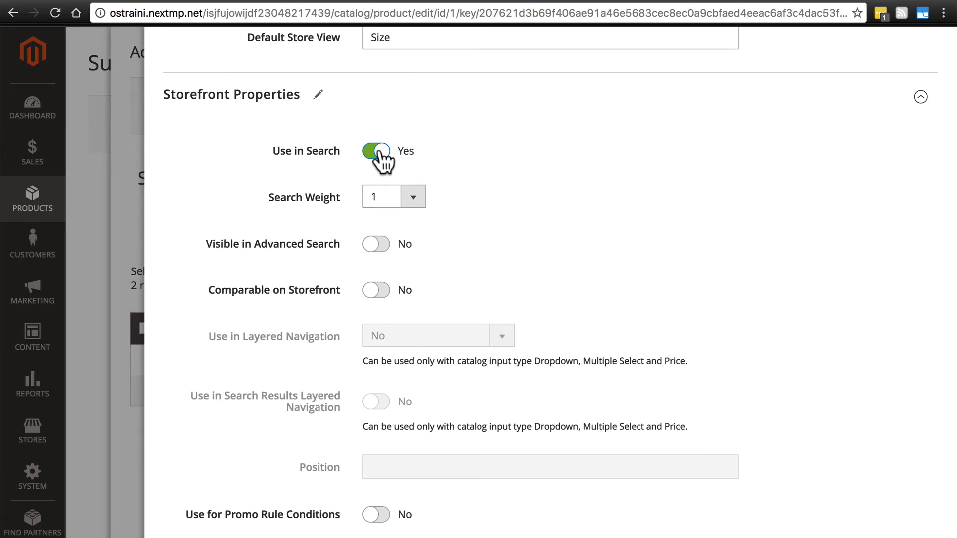
click(376, 151)
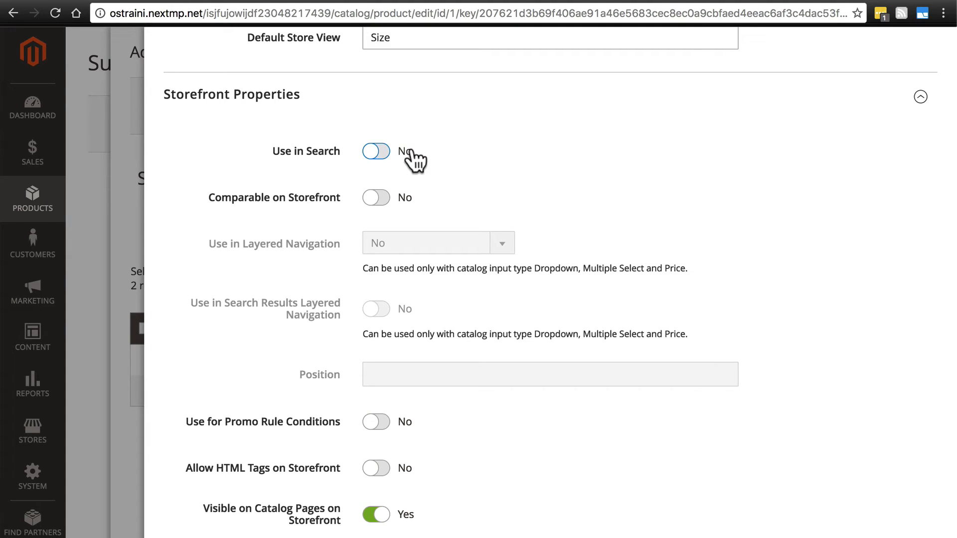
mouse_move(397, 157)
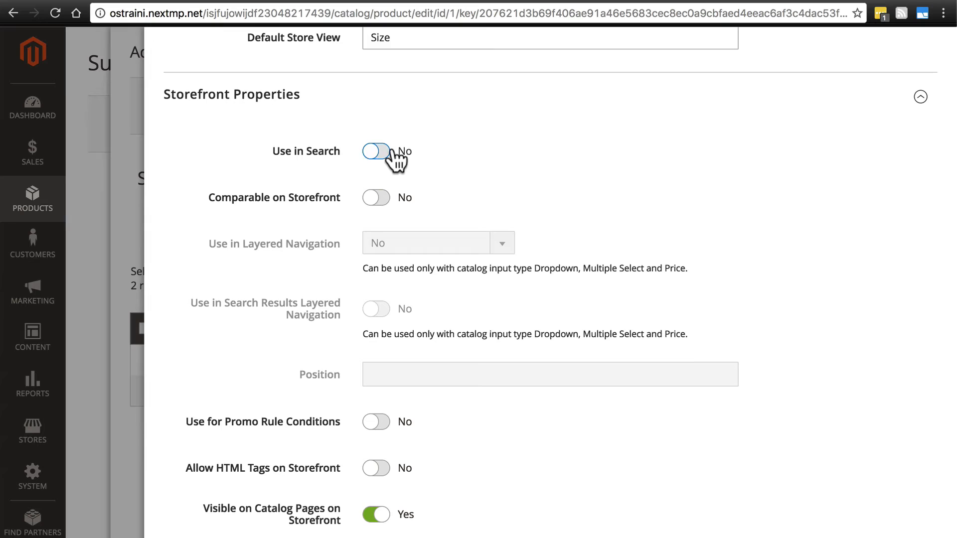
mouse_move(430, 163)
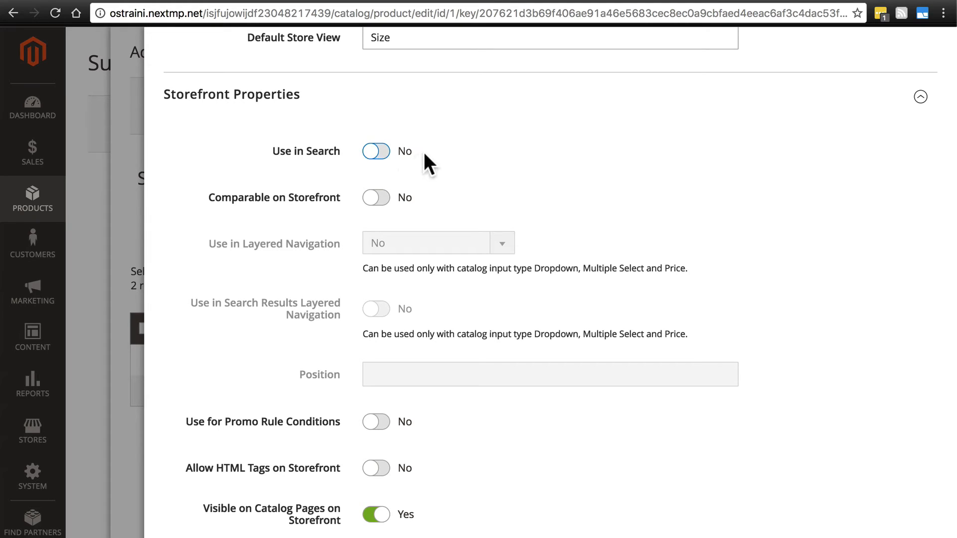
mouse_move(406, 195)
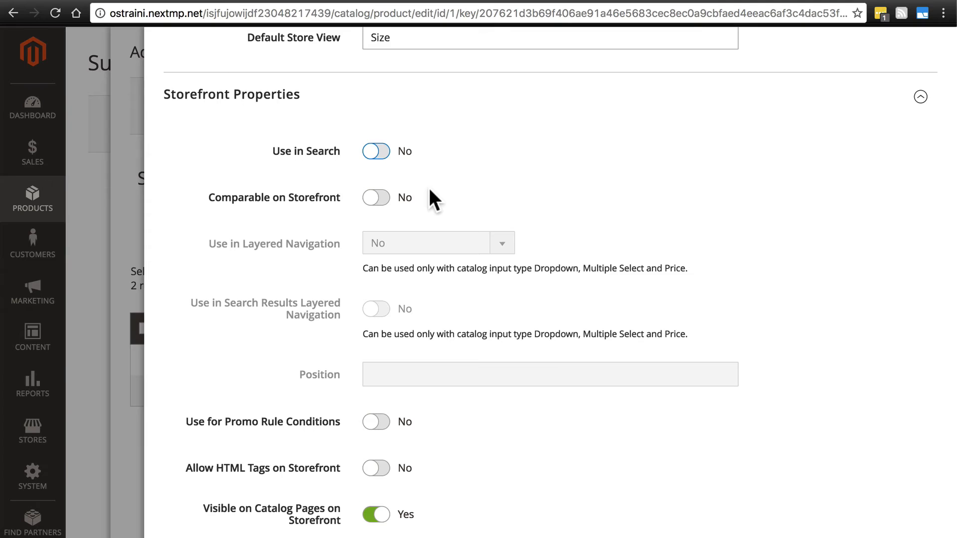
mouse_move(345, 194)
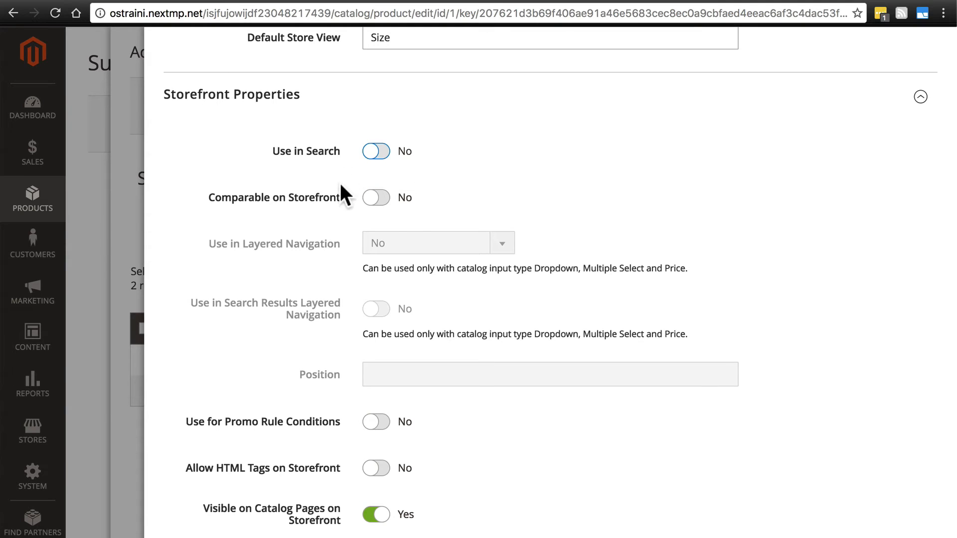
mouse_move(377, 205)
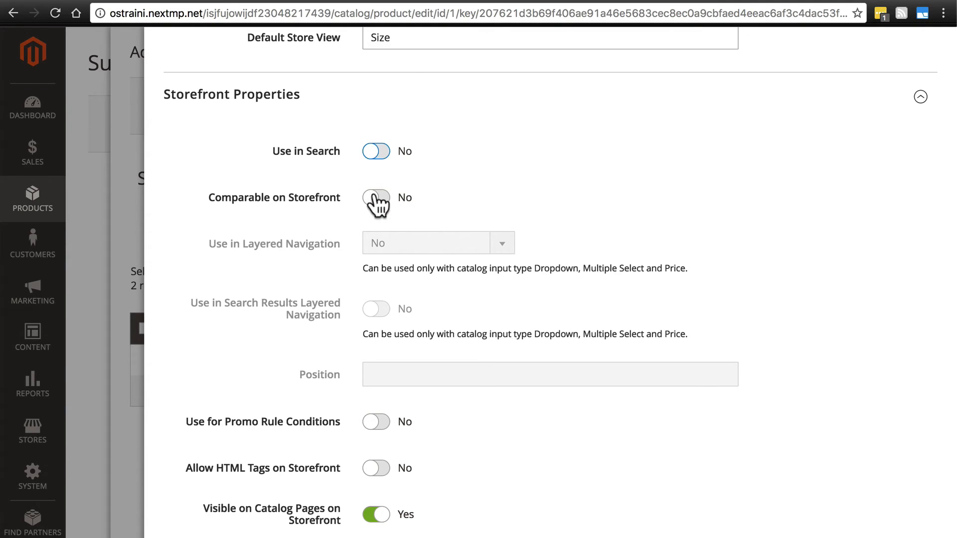
Step: Switch Comparable on Storefront to Yes for the Size attribute
click(376, 197)
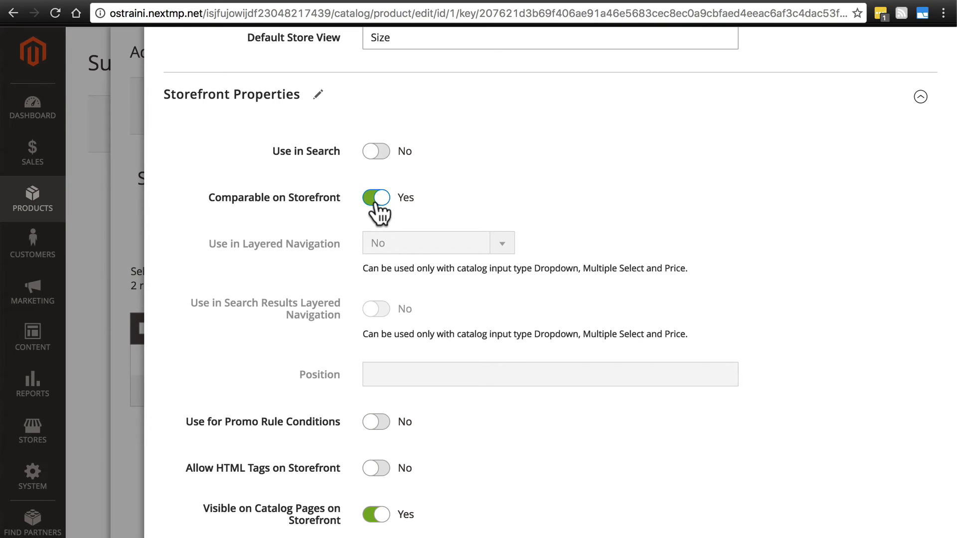
mouse_move(353, 252)
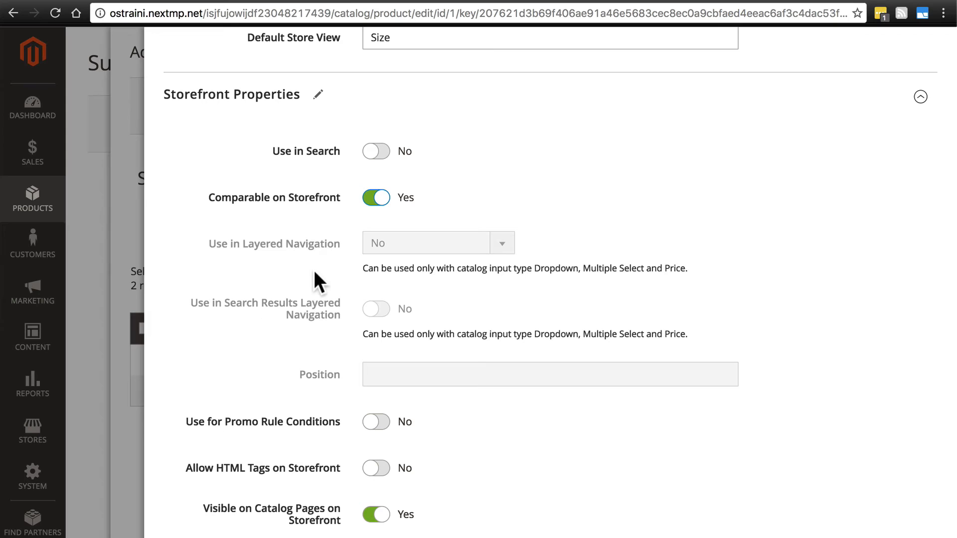
mouse_move(327, 262)
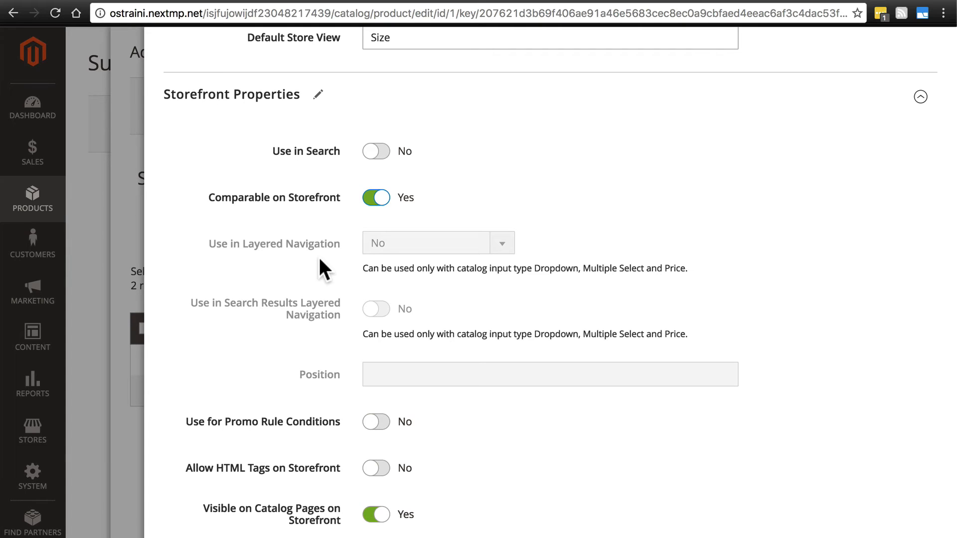
mouse_move(328, 151)
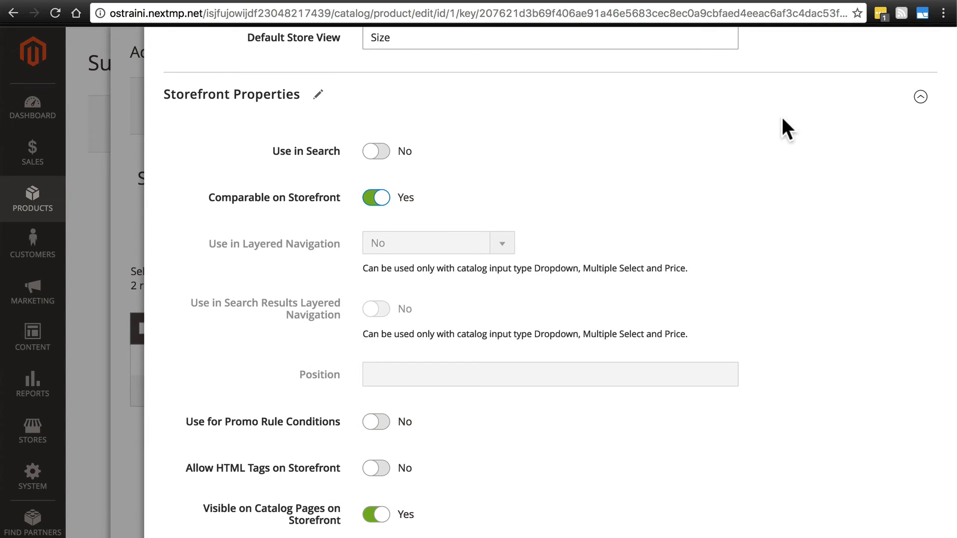
mouse_move(247, 127)
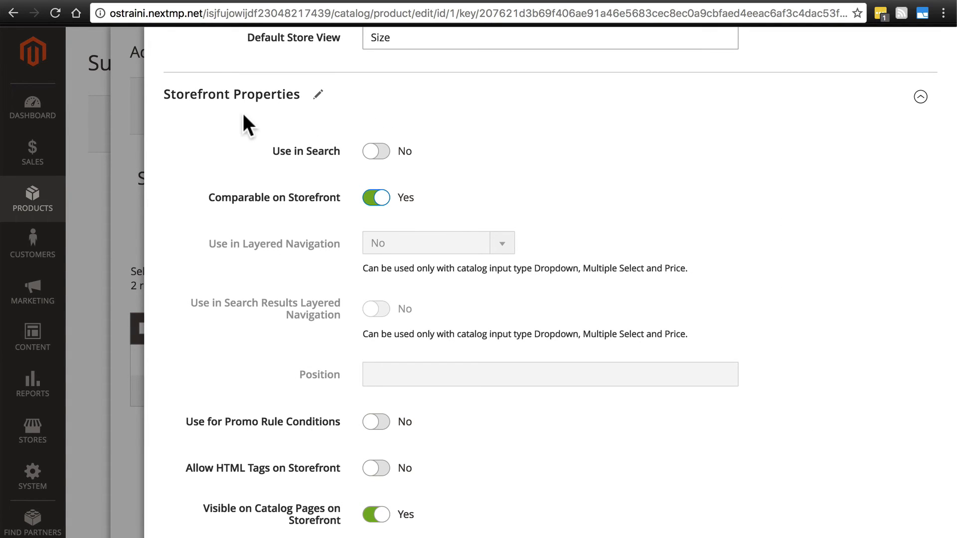
mouse_move(158, 149)
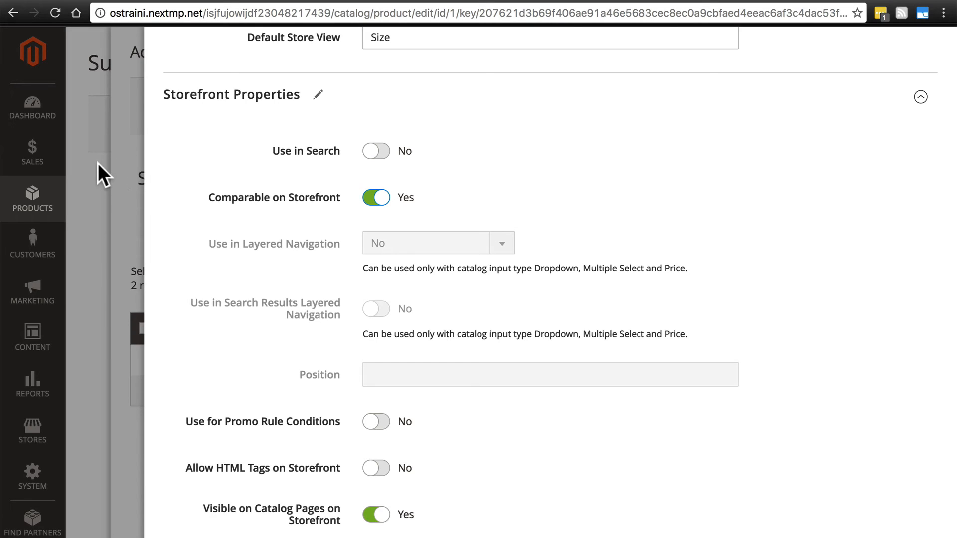
mouse_move(108, 209)
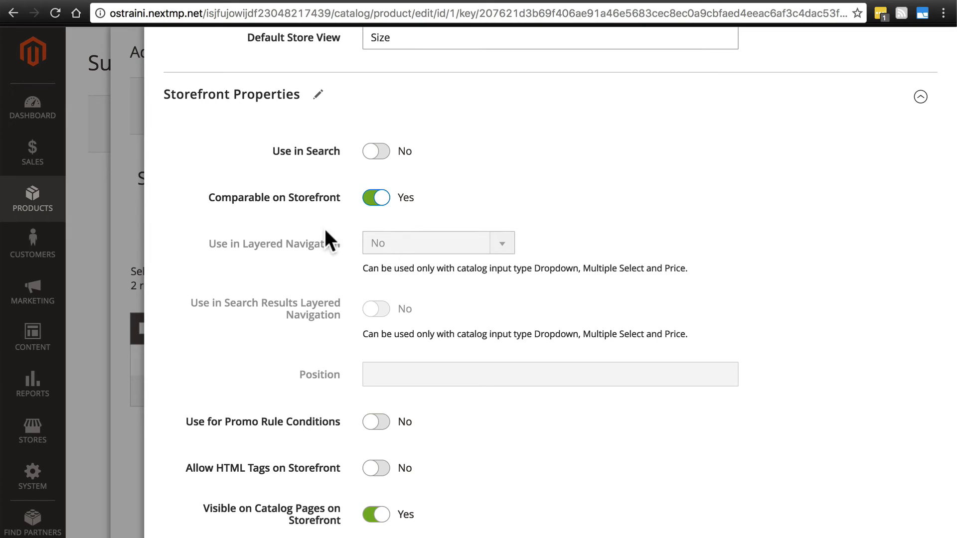
mouse_move(332, 250)
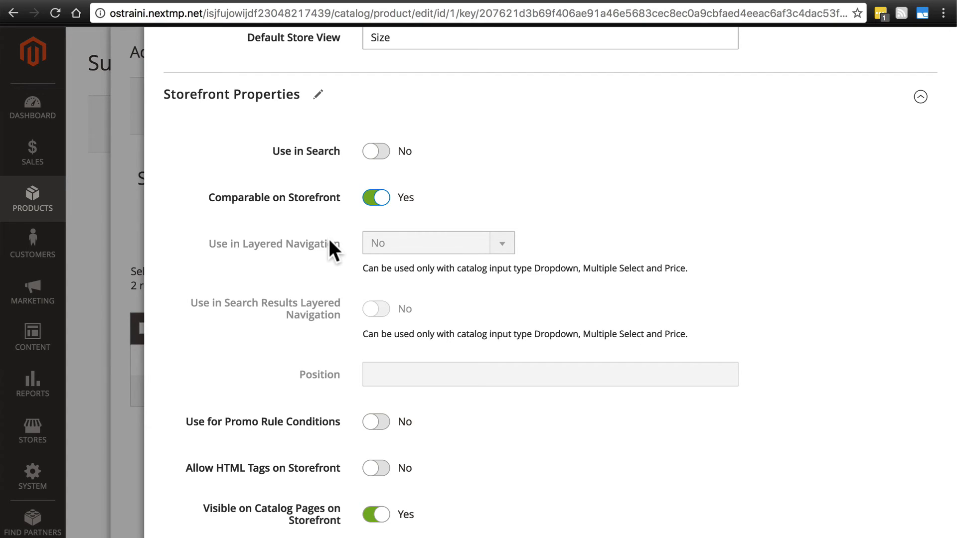
mouse_move(355, 292)
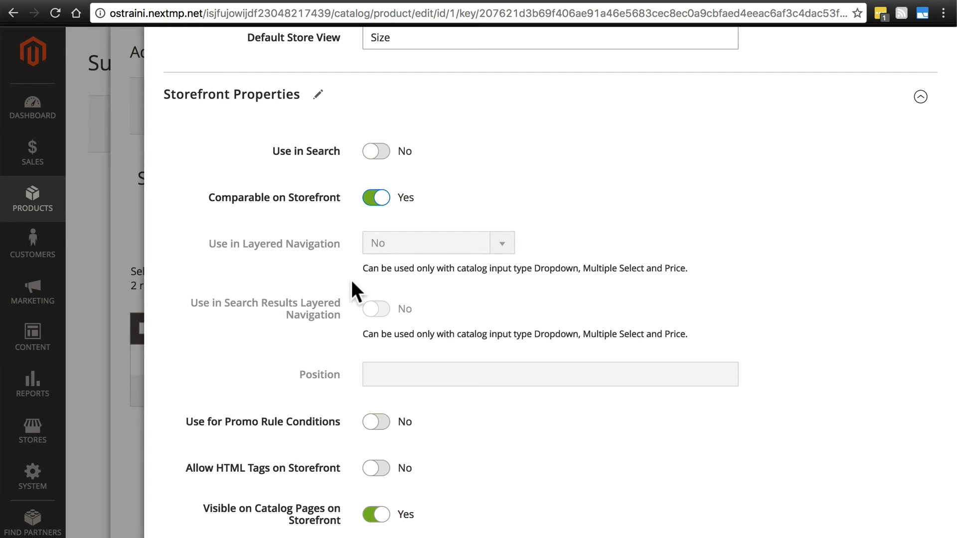
scroll(down, 3)
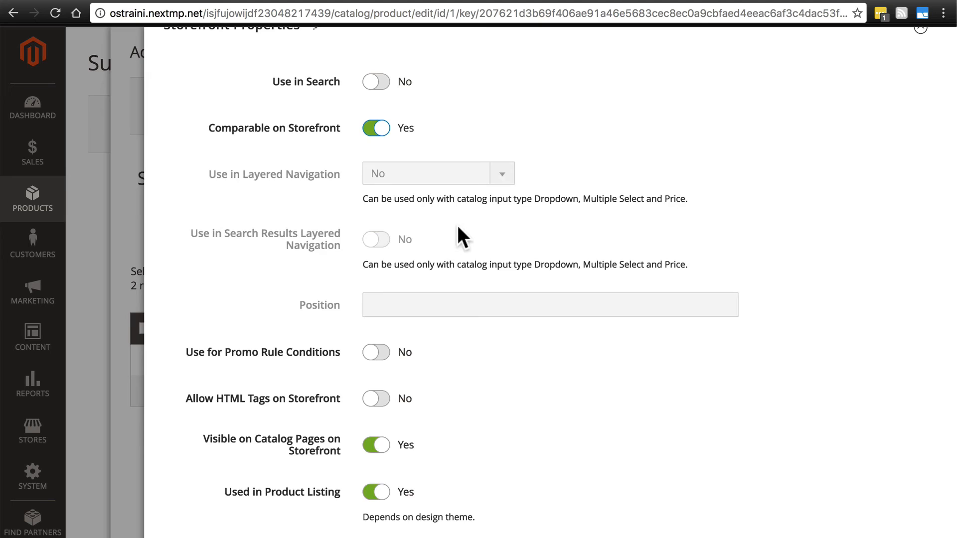
scroll(down, 3)
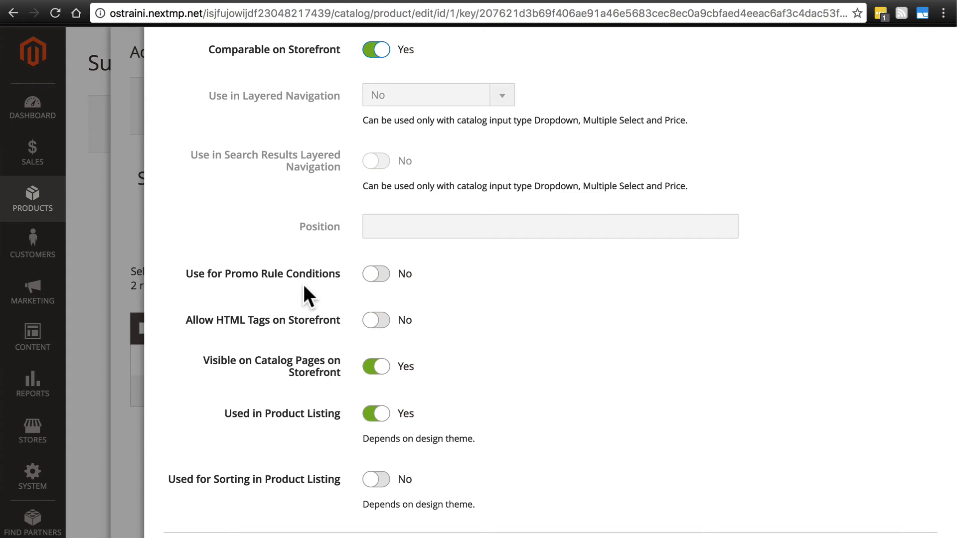
mouse_move(278, 291)
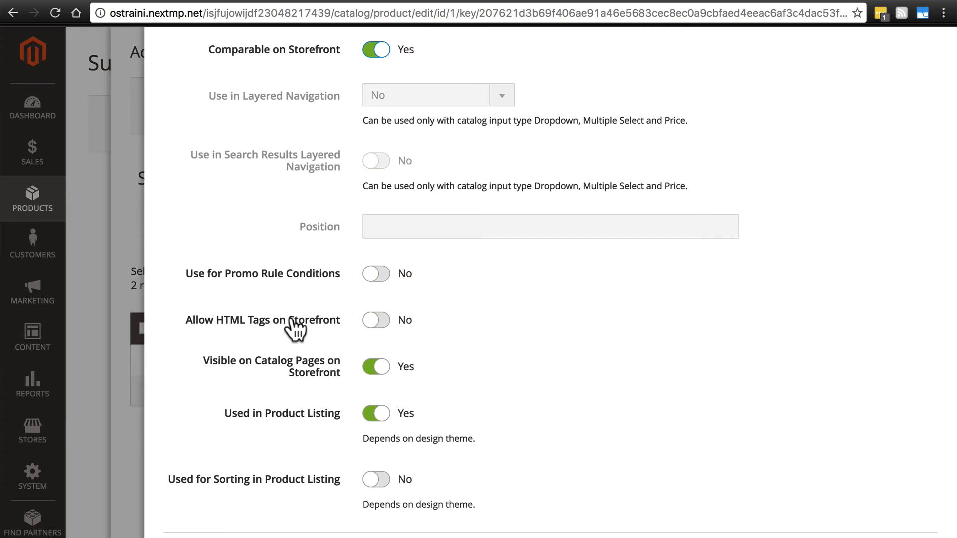
mouse_move(315, 330)
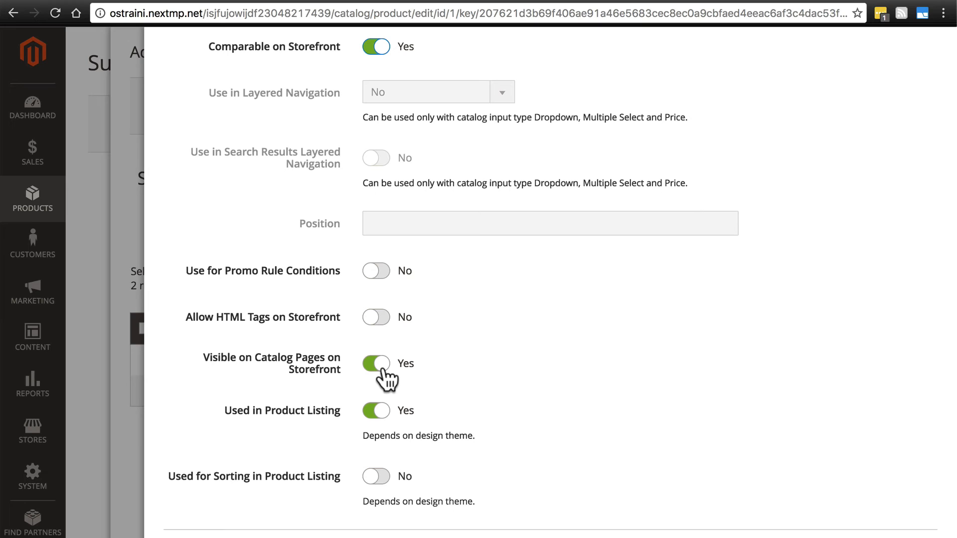
mouse_move(420, 372)
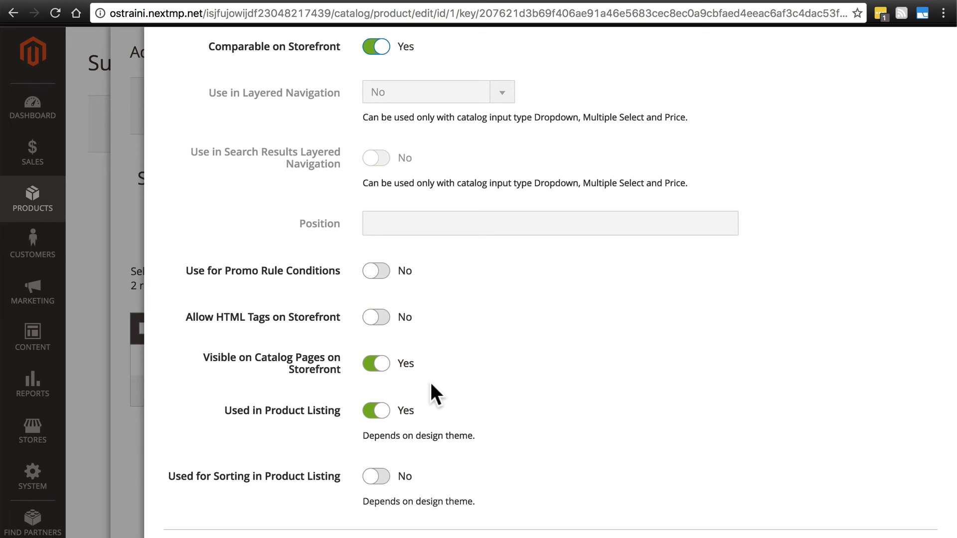
mouse_move(425, 371)
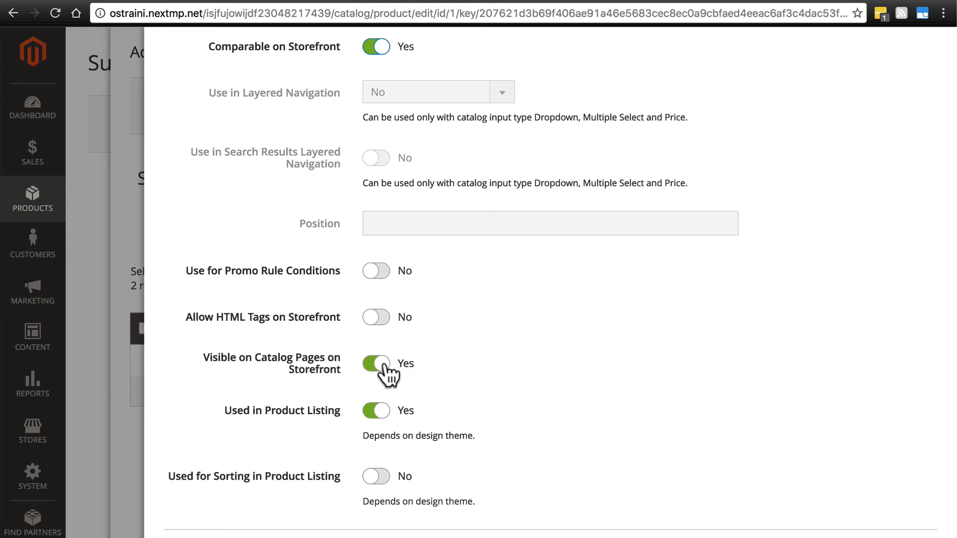
Step: Keep Visible on Catalog Pages on Storefront on and set Used in Product Listing to No
click(376, 363)
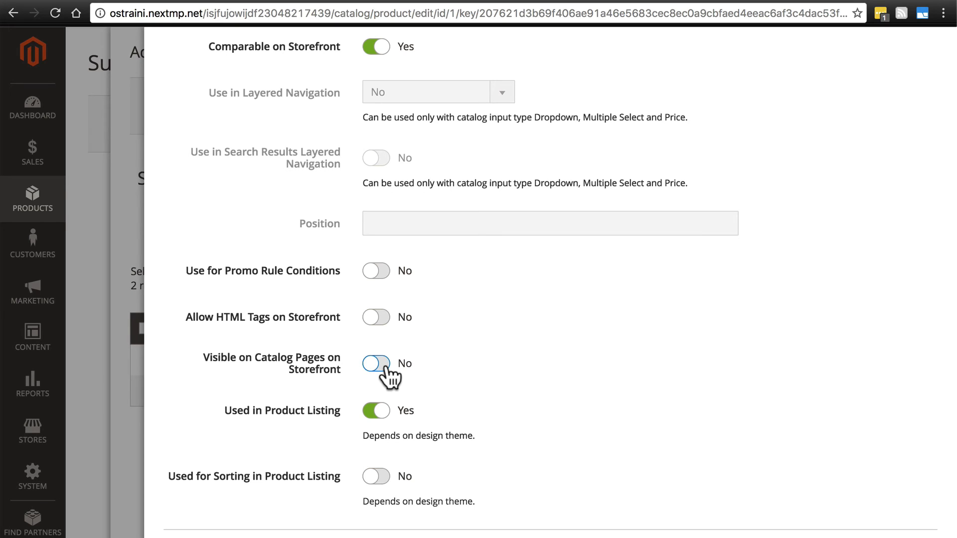
click(376, 363)
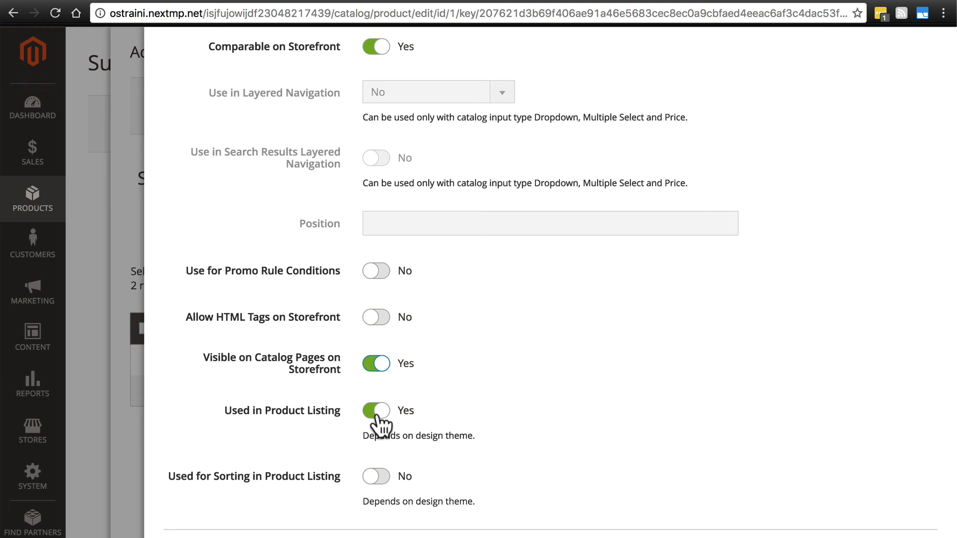
mouse_move(378, 425)
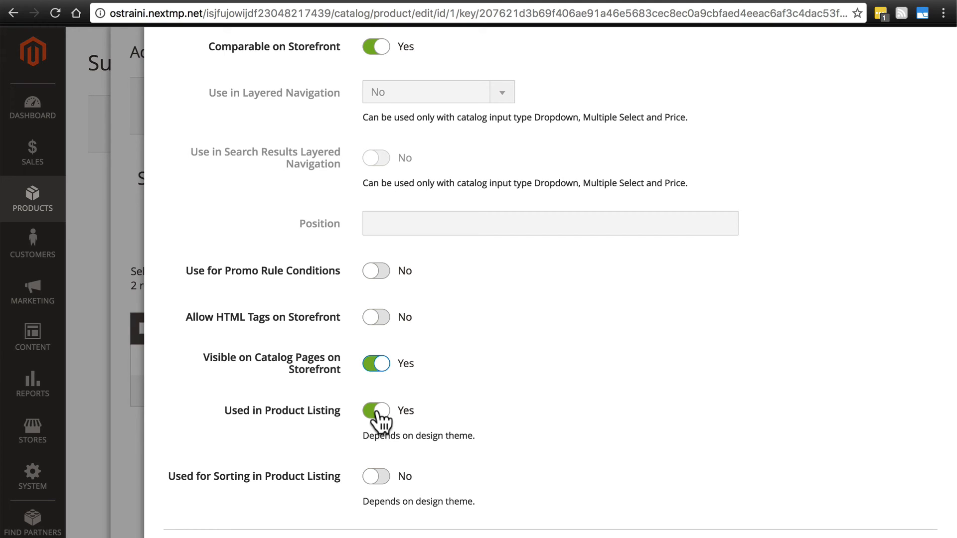
click(376, 410)
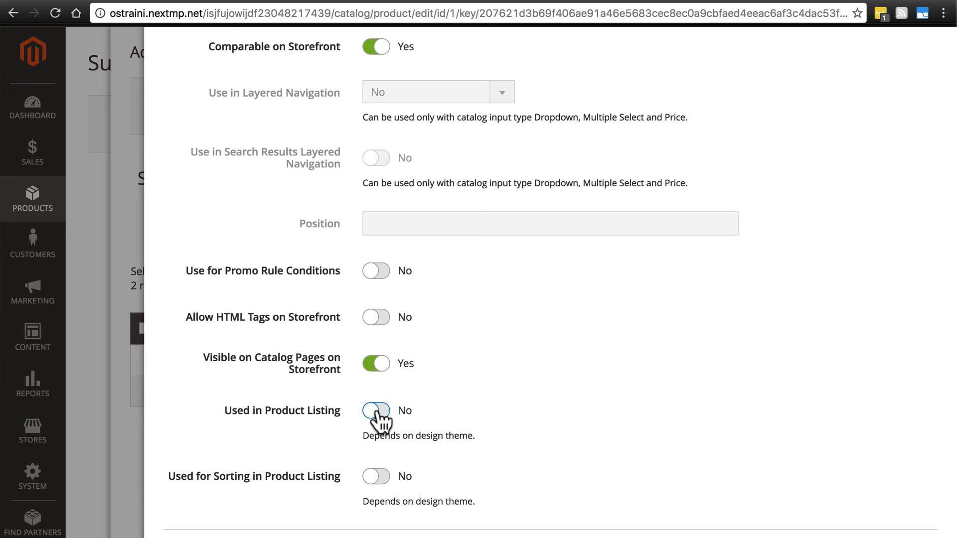
mouse_move(368, 364)
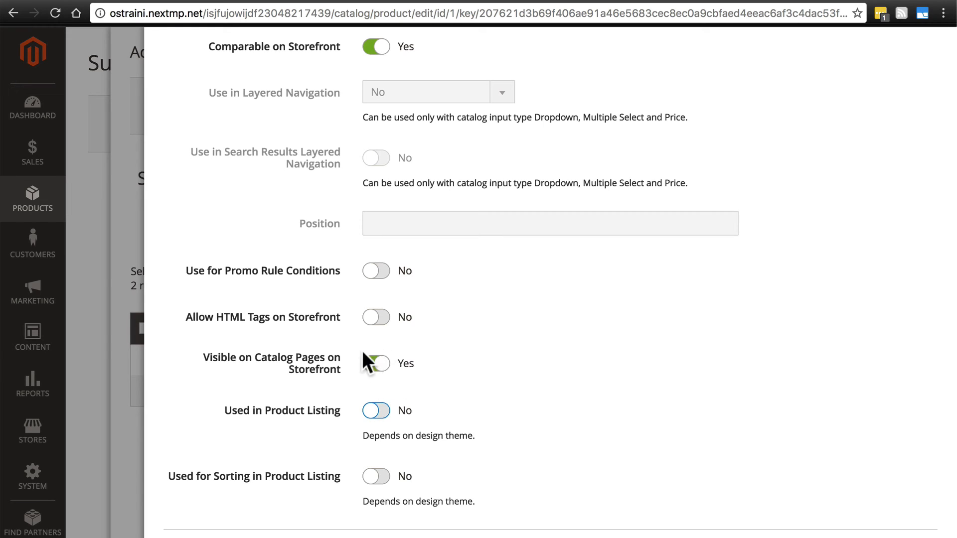
click(375, 364)
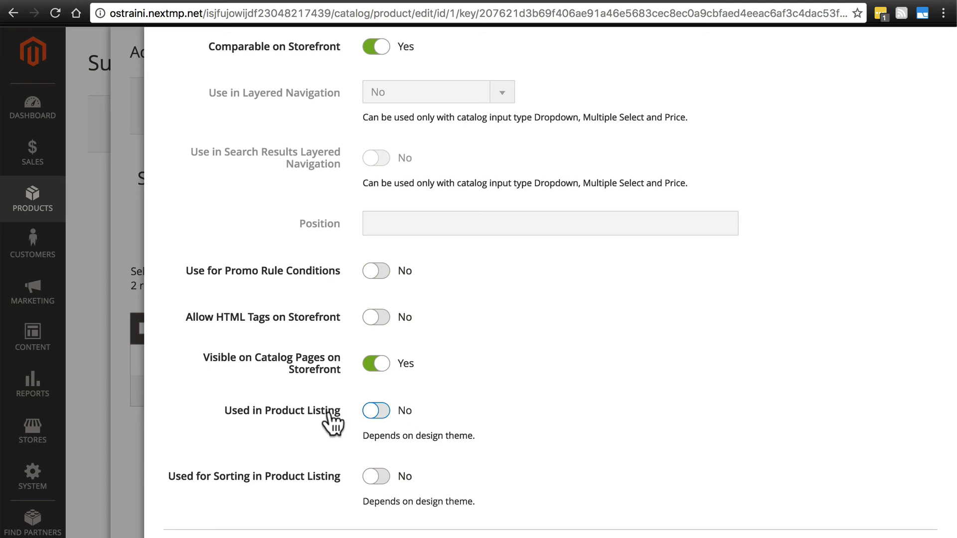
mouse_move(410, 425)
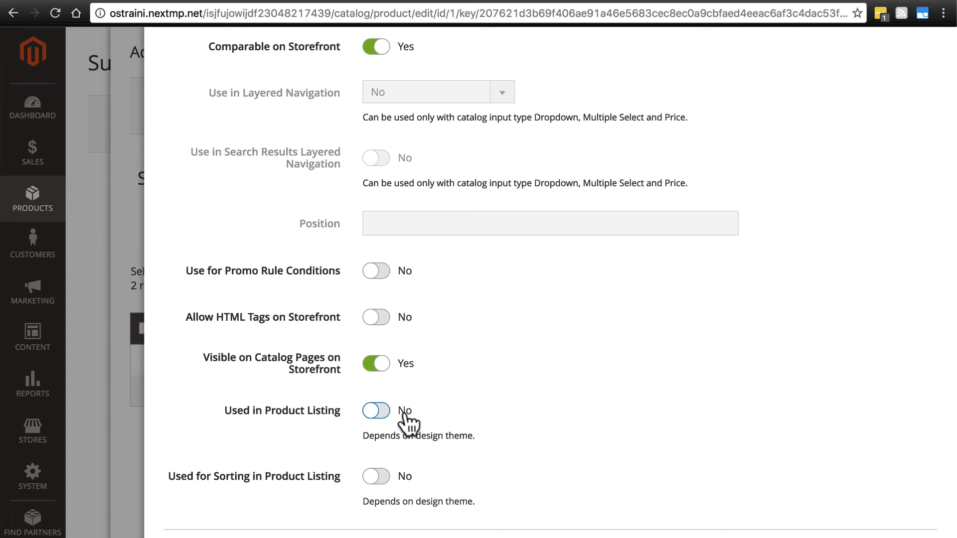
mouse_move(397, 454)
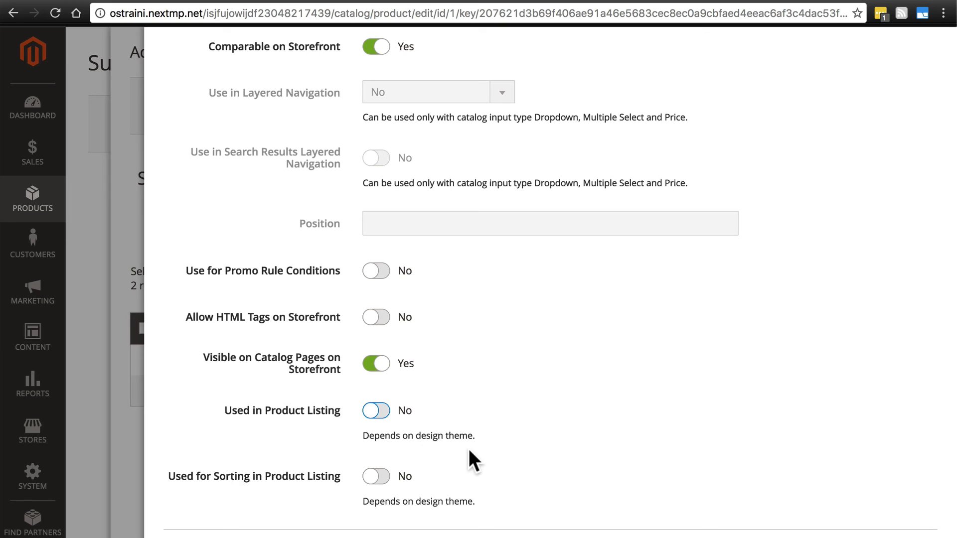
mouse_move(365, 438)
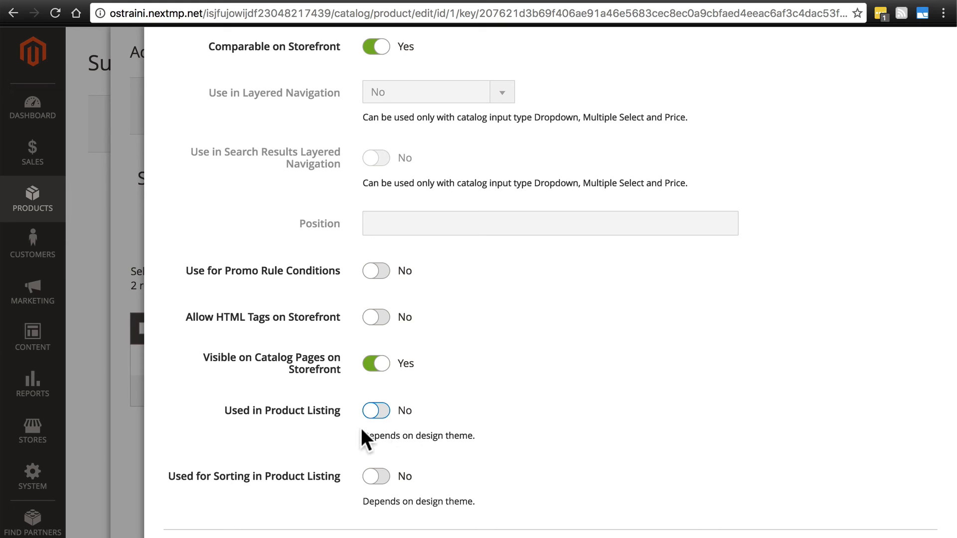
click(376, 411)
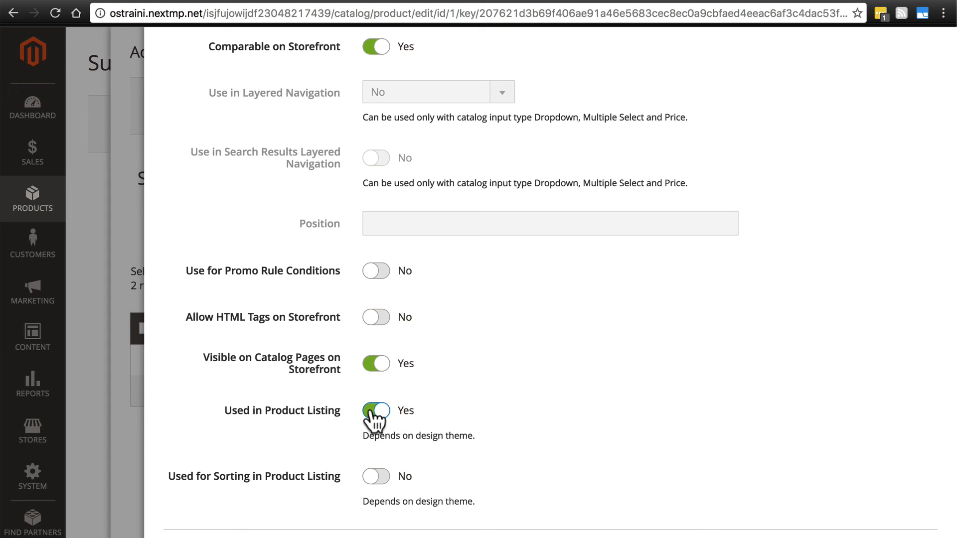
click(376, 410)
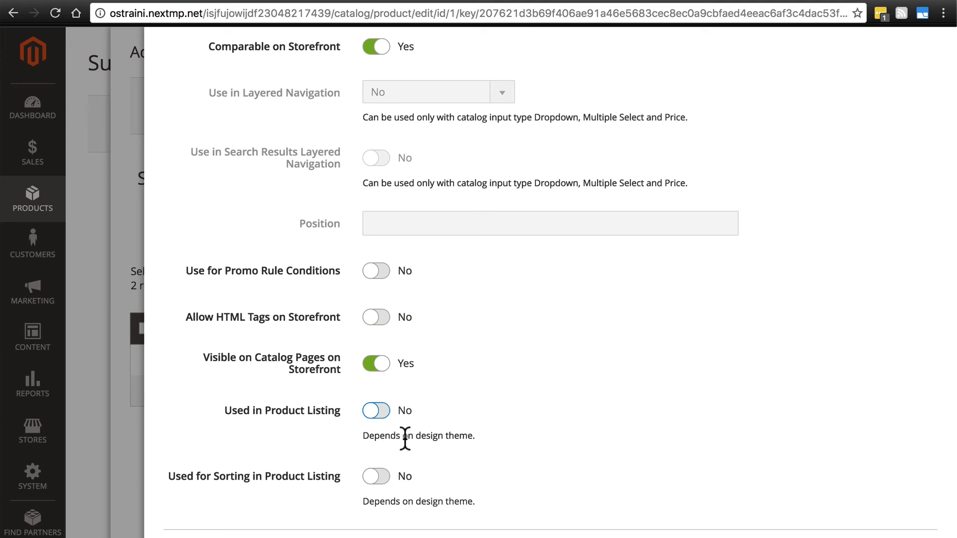
mouse_move(468, 425)
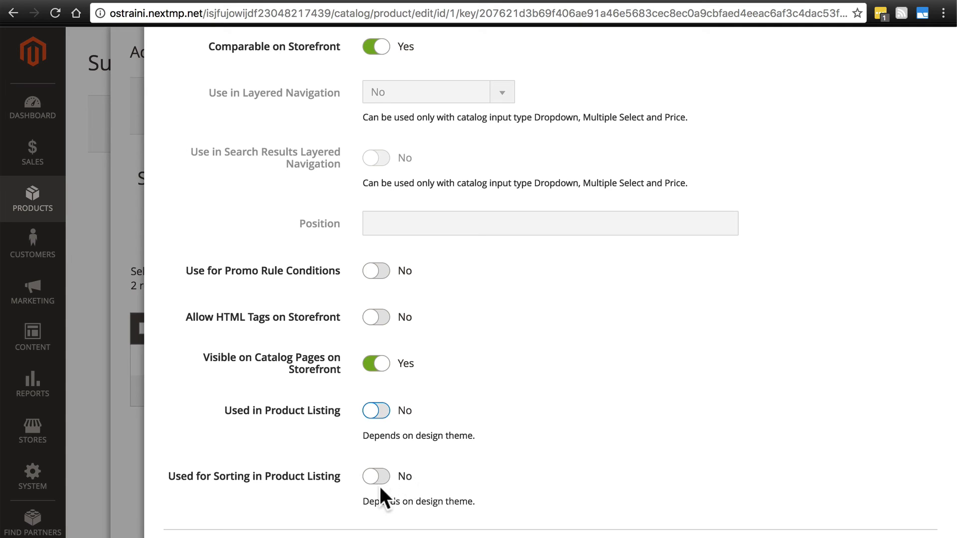
mouse_move(494, 473)
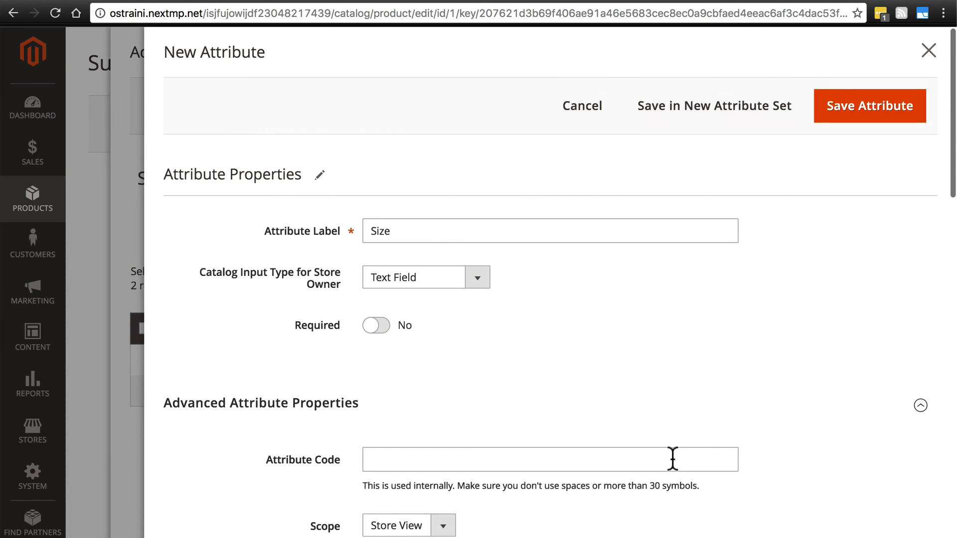
mouse_move(848, 122)
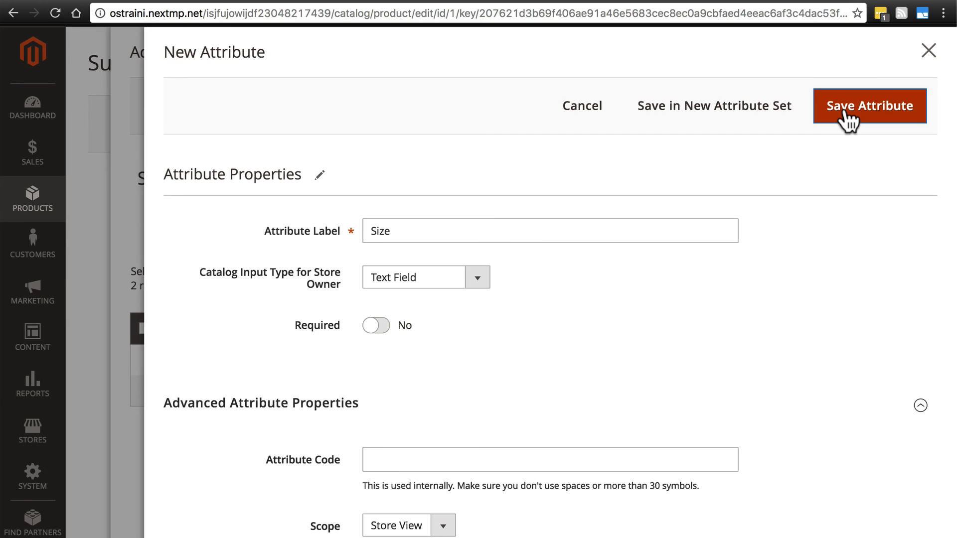
Step: Save the Size attribute and expand the Sunrise Mug's Attributes section
click(870, 106)
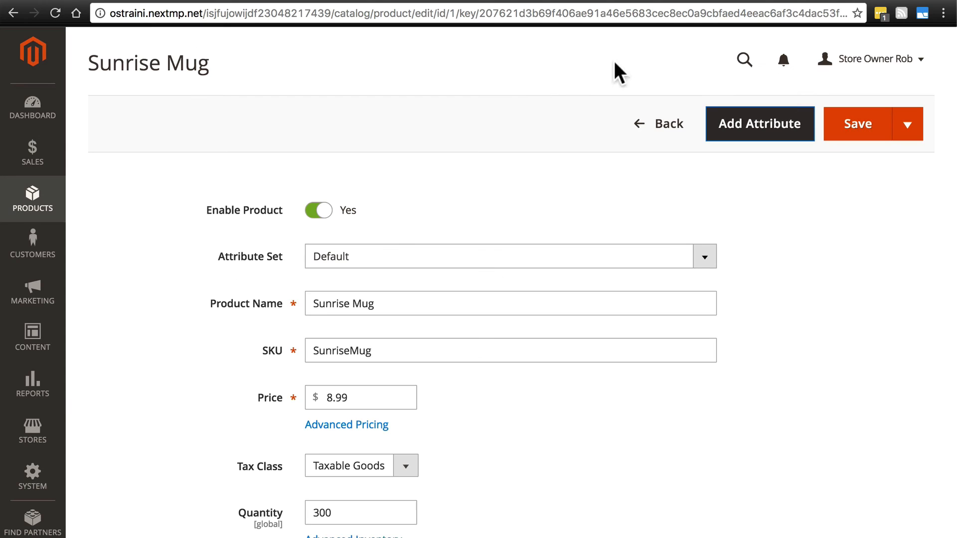
mouse_move(221, 96)
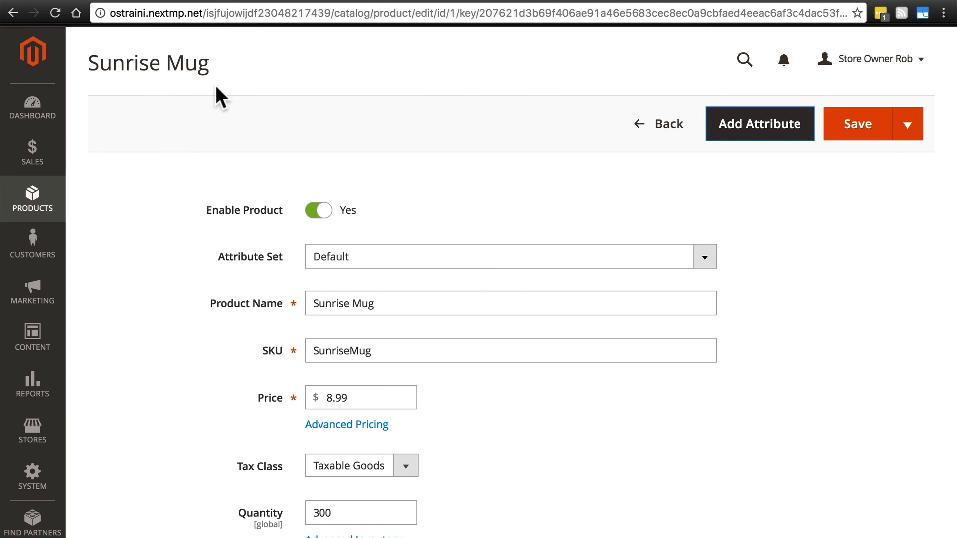
mouse_move(204, 135)
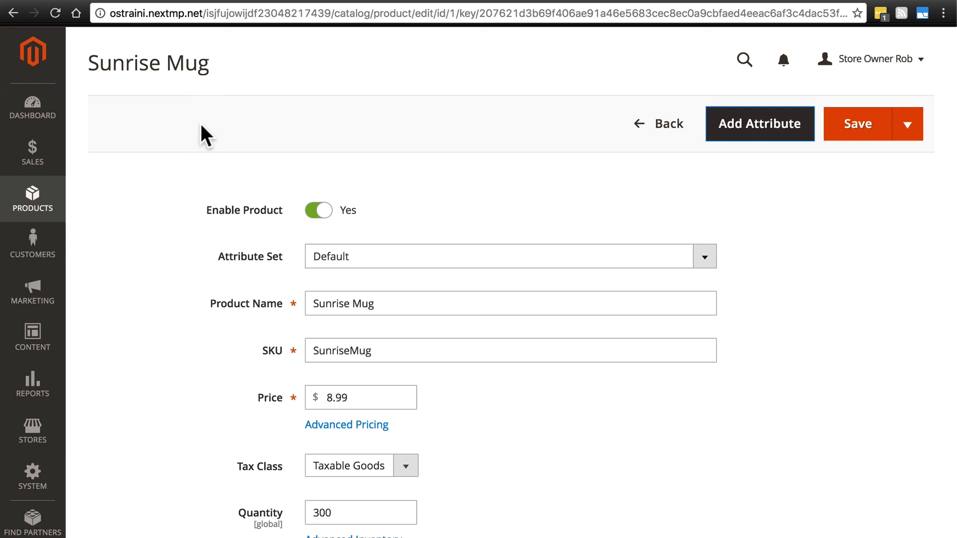
scroll(down, 3)
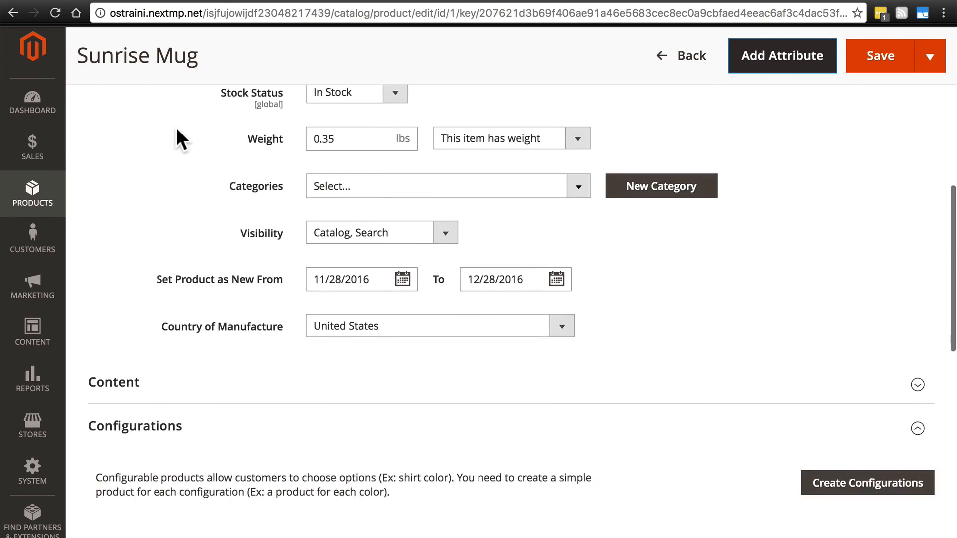
scroll(down, 3)
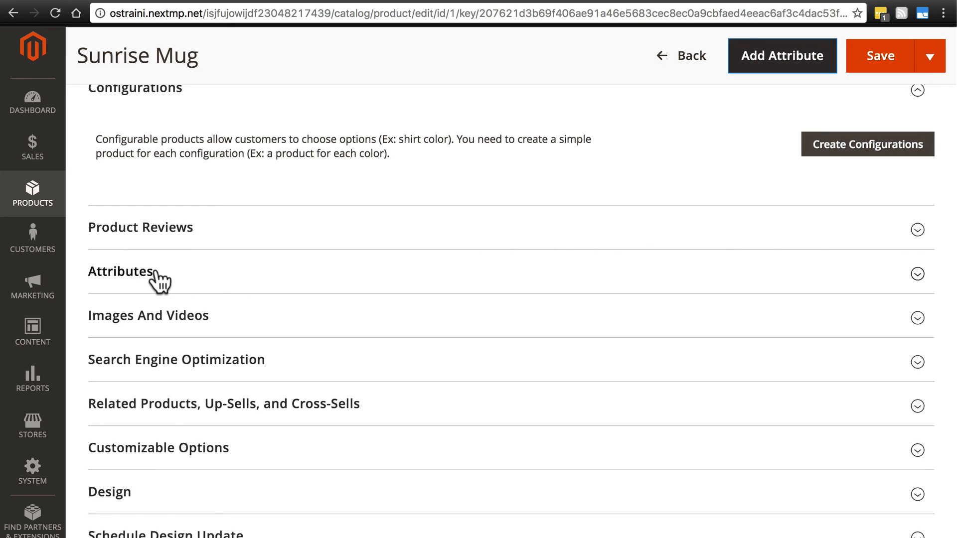
click(121, 272)
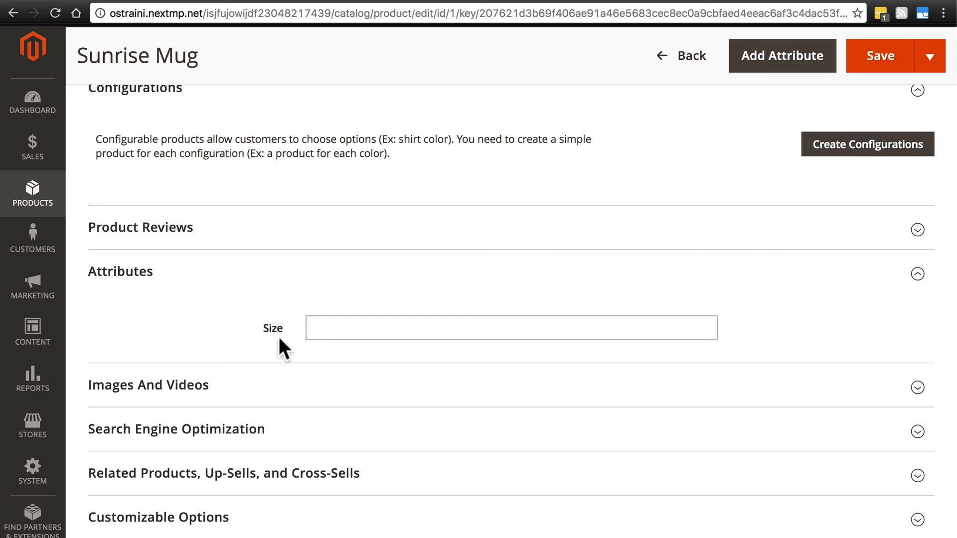
Step: Enter '8 oz.' in the Sunrise Mug's Size field
click(510, 328)
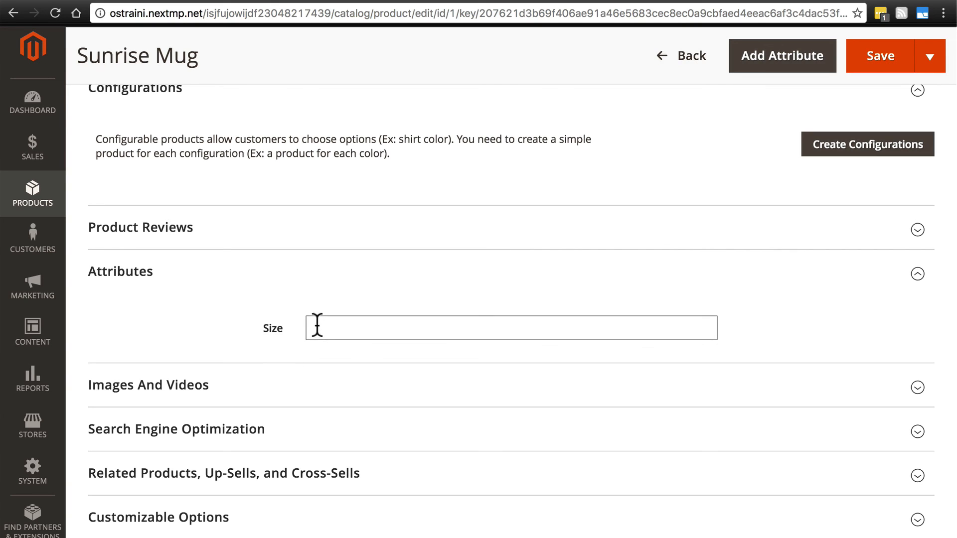
click(512, 328)
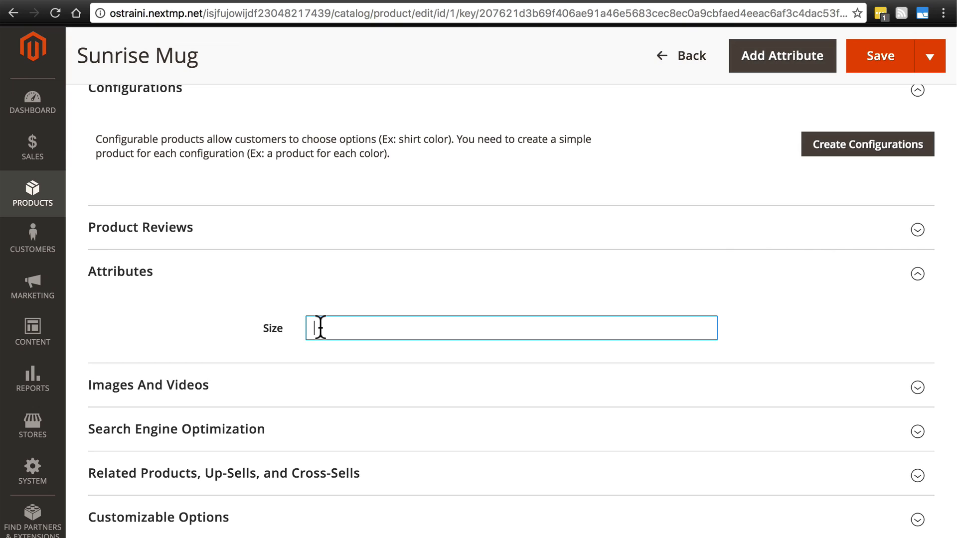
text(8)
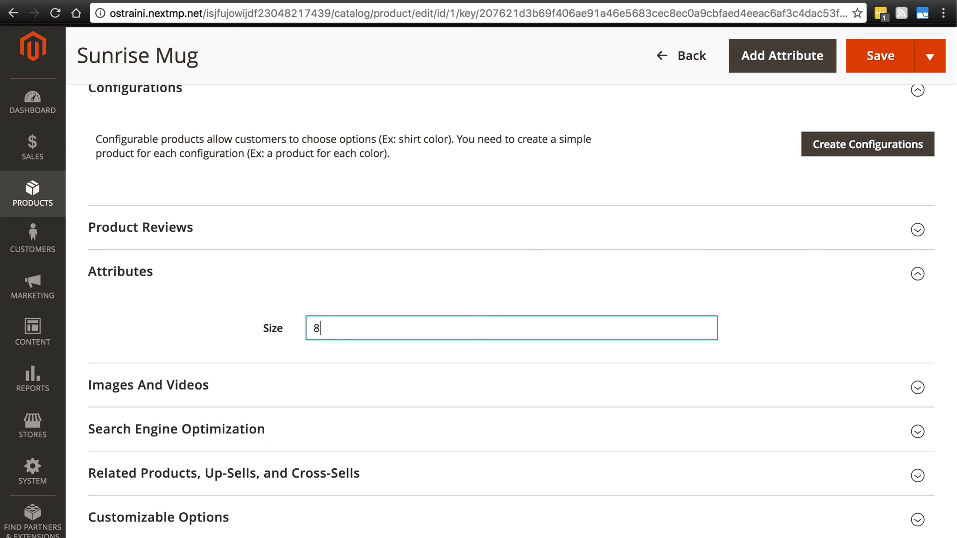
text(oun)
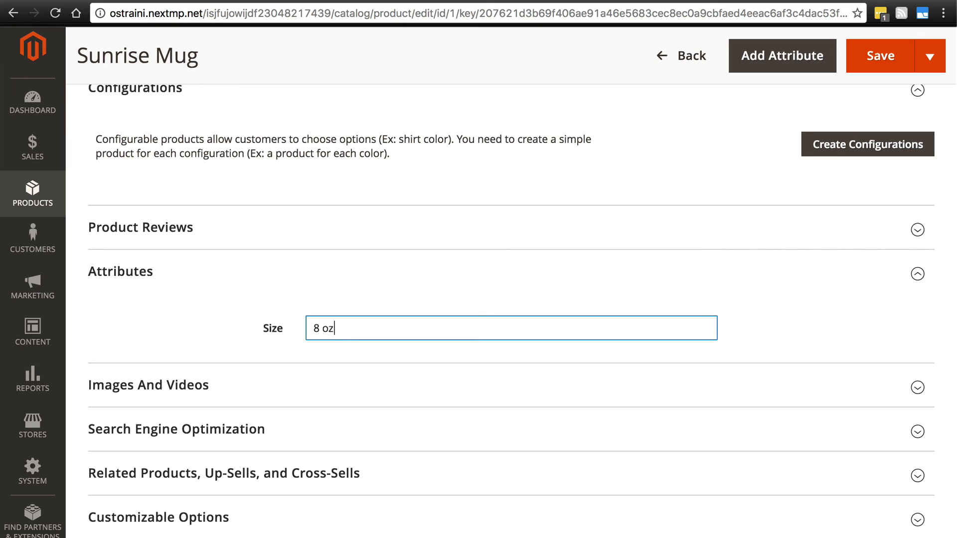
text(.)
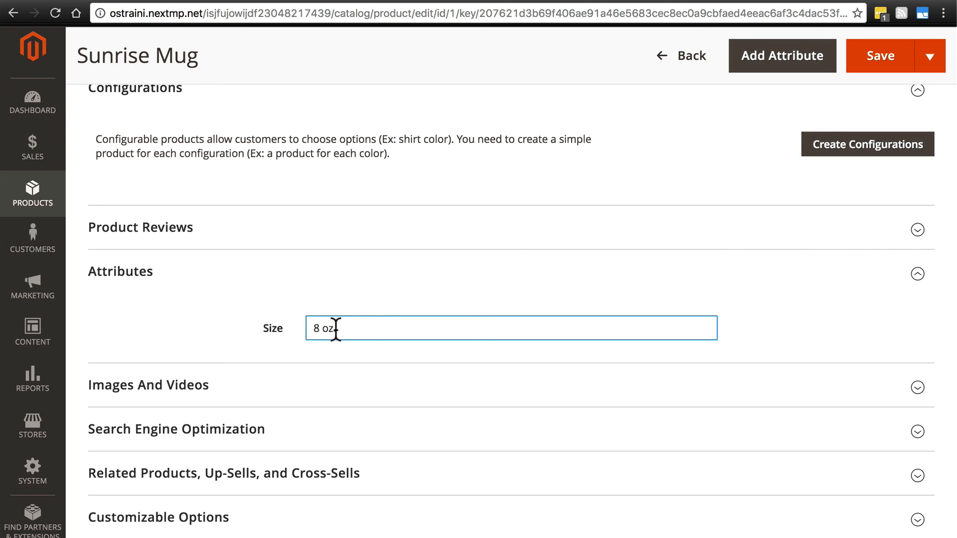
text(.)
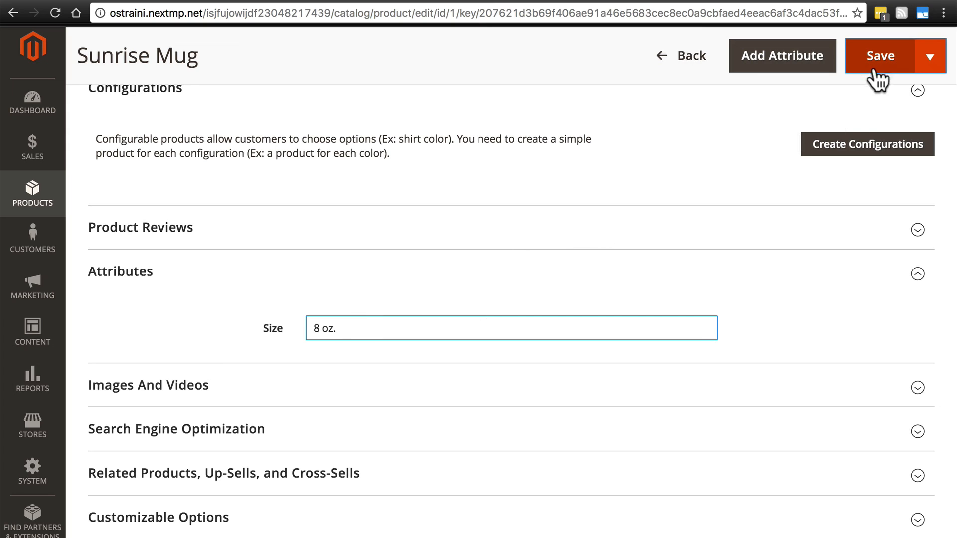
Step: Save the Sunrise Mug, then submit a Refresh of the invalidated Page Cache
click(881, 55)
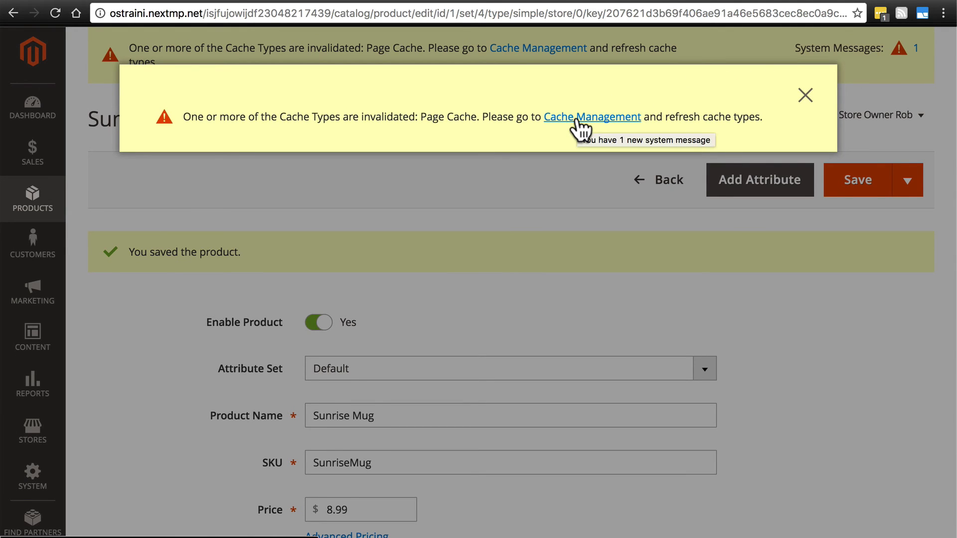
click(591, 117)
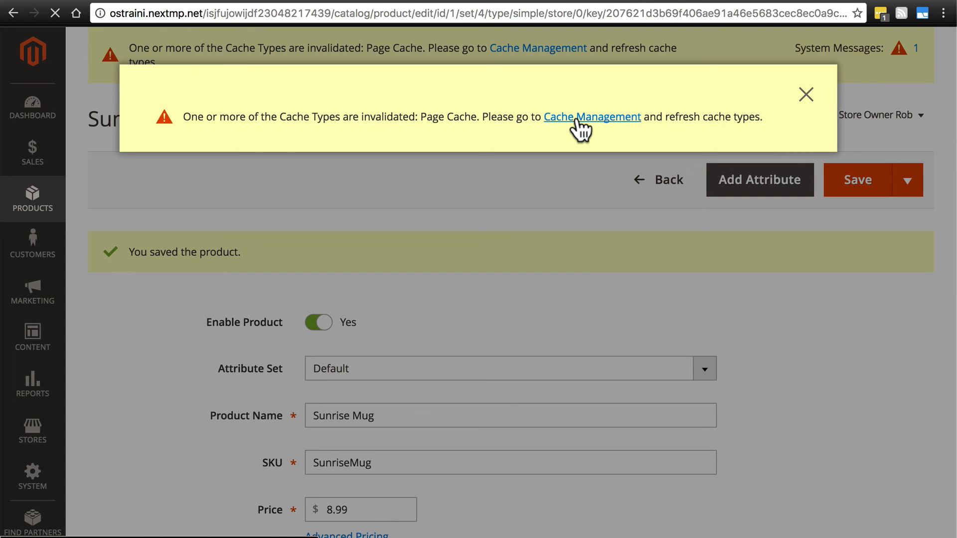
click(592, 117)
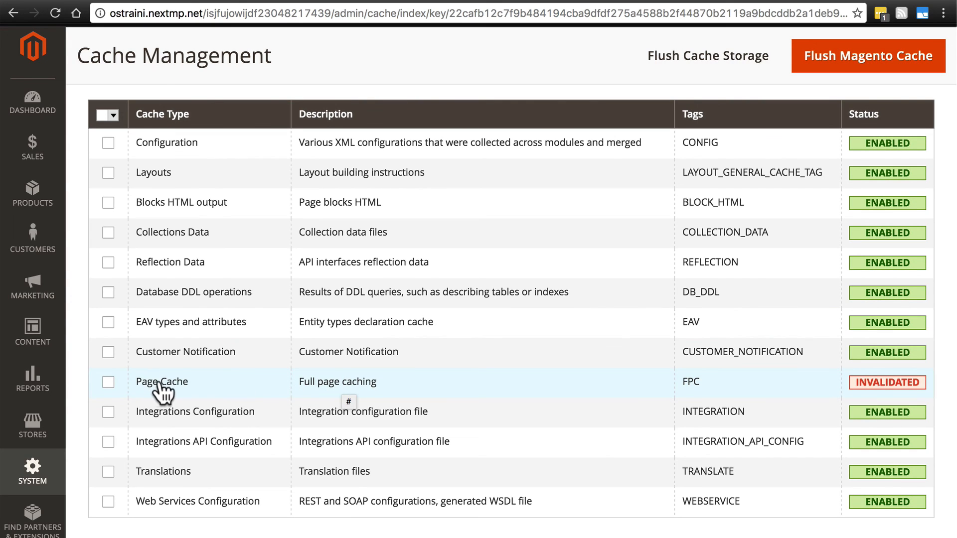
click(109, 383)
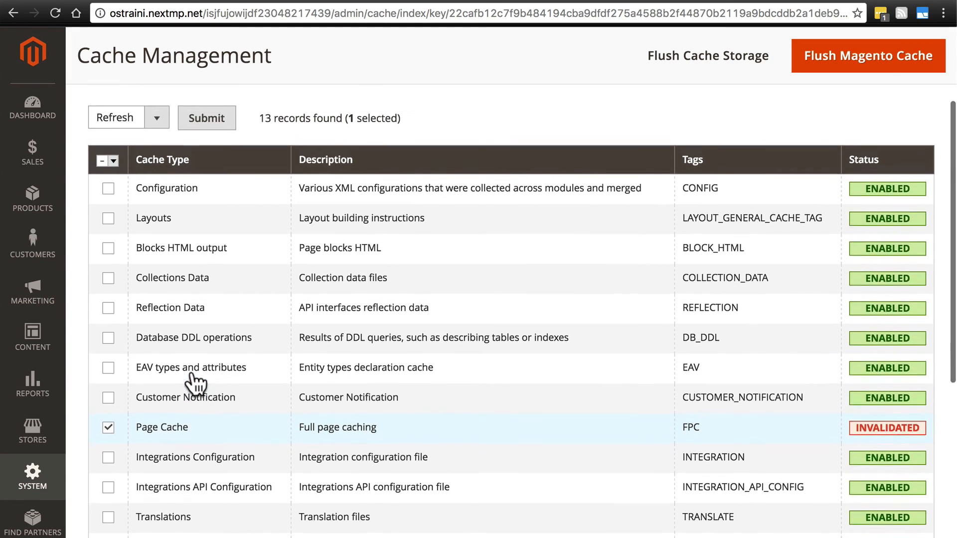
scroll(down, 3)
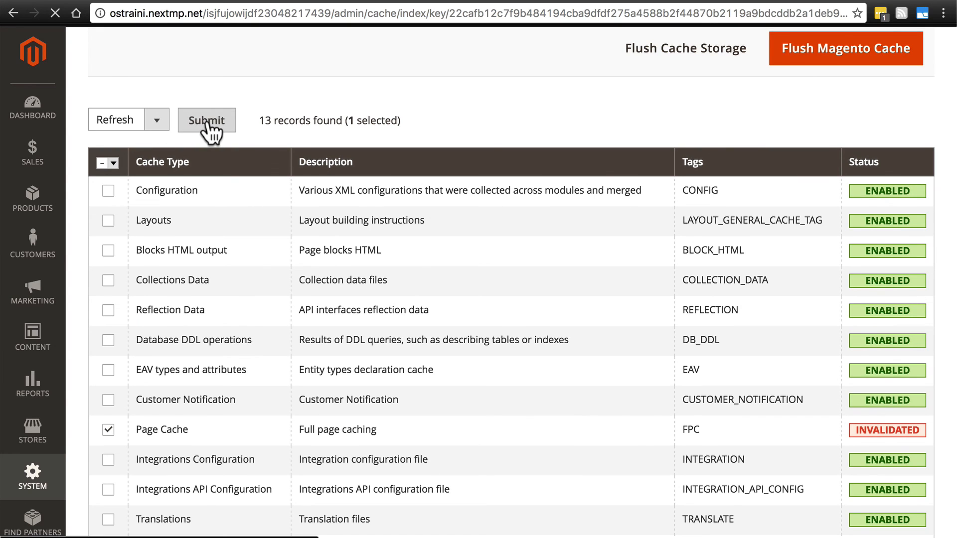
click(207, 119)
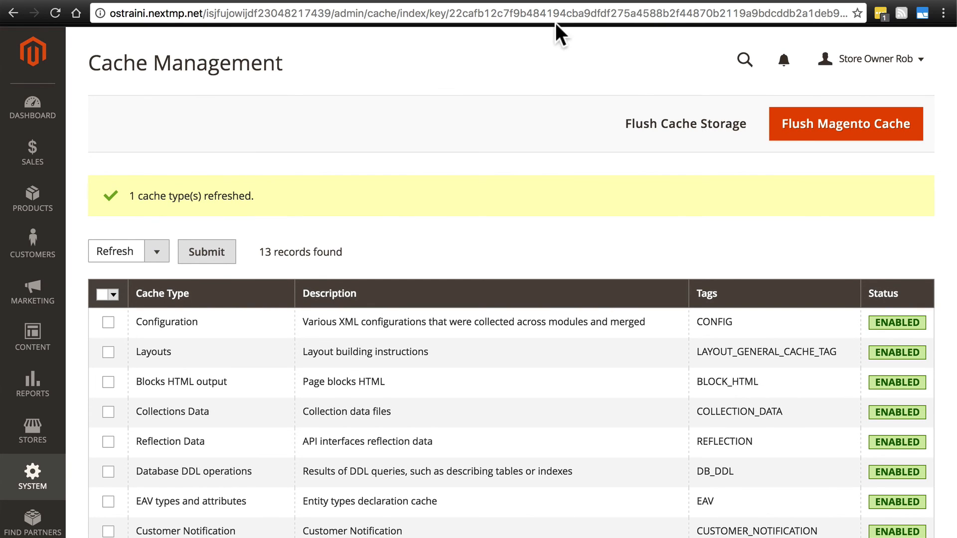
Step: Open the storefront Customer View in a new tab and search for 'sunrise'
click(871, 59)
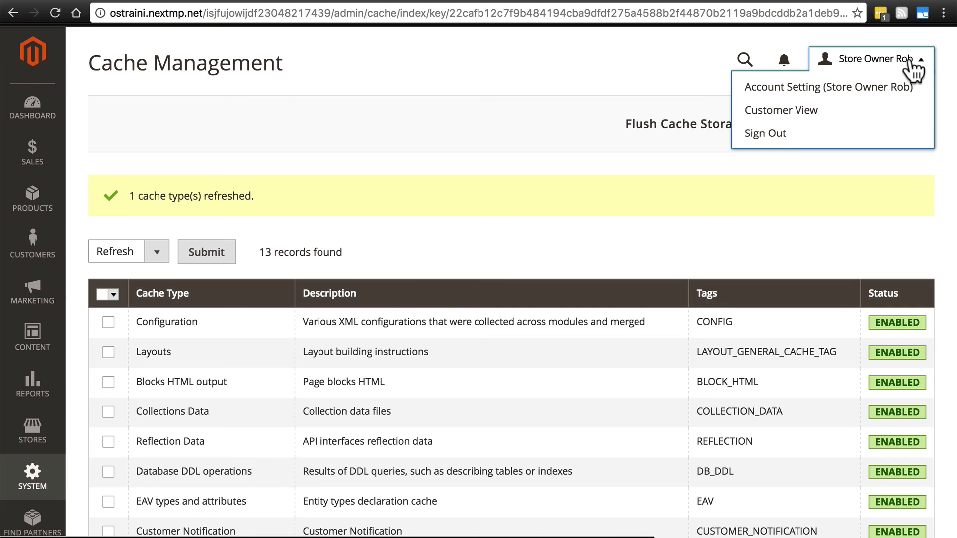
mouse_move(794, 109)
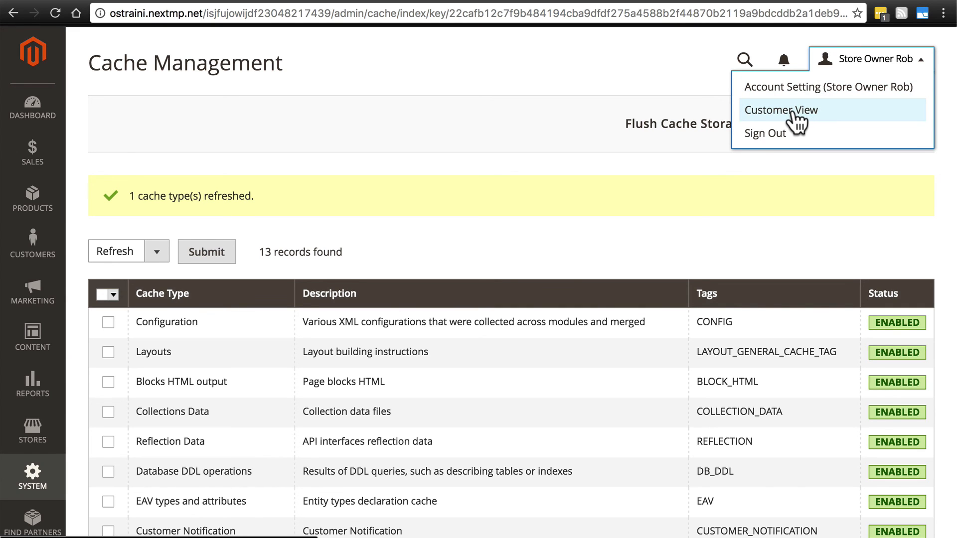
right_click(782, 110)
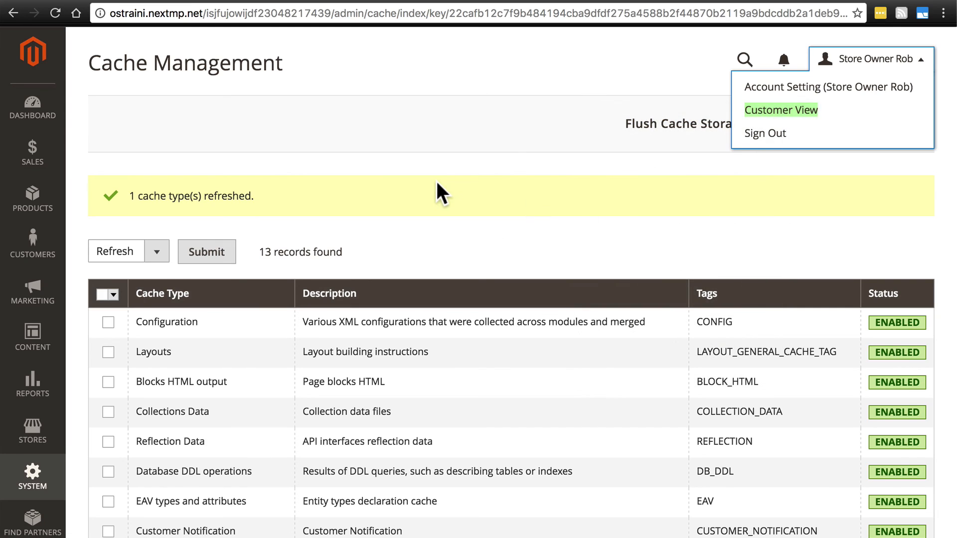
click(782, 110)
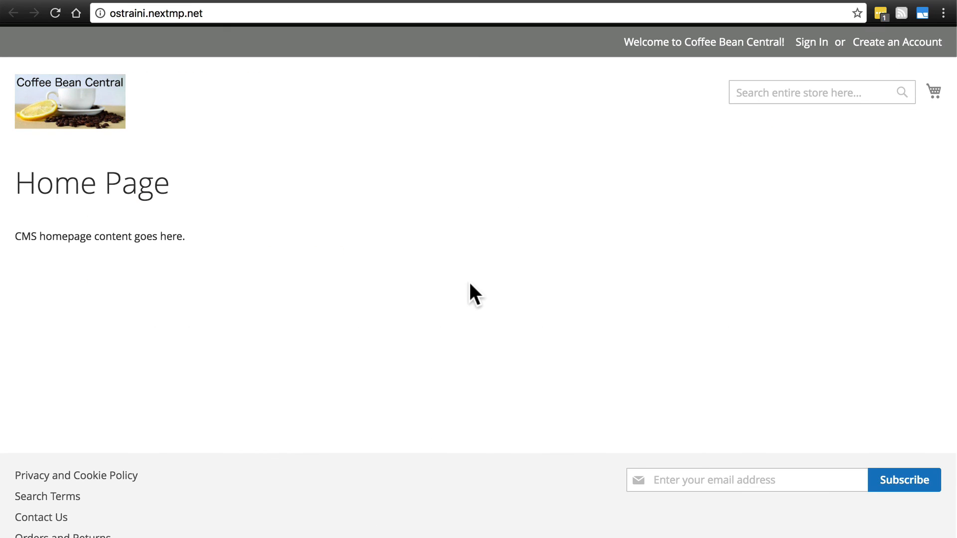
mouse_move(674, 183)
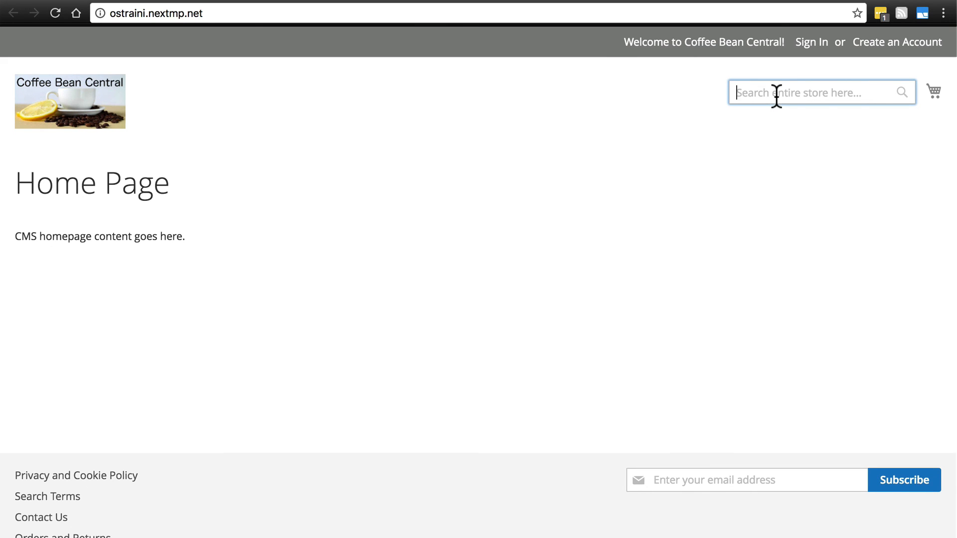
text(sunrise)
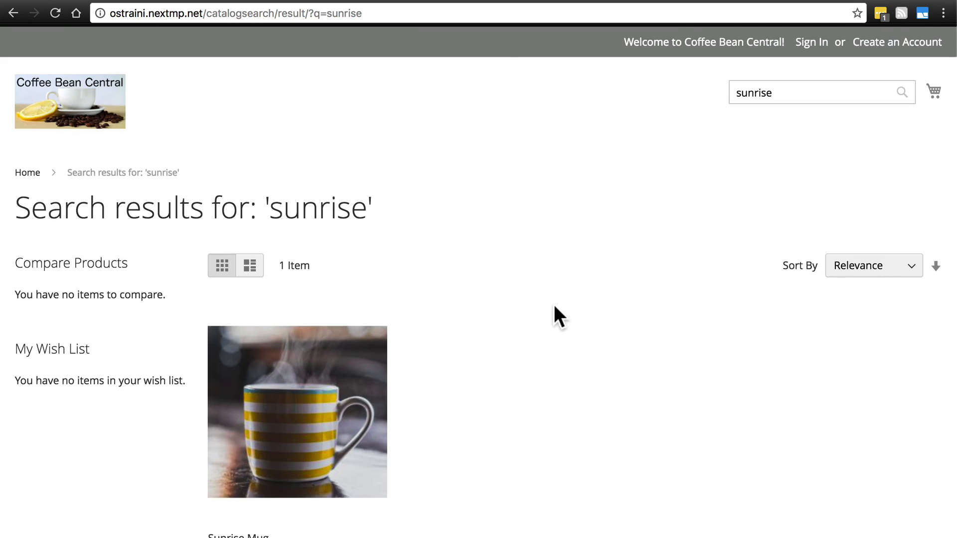
scroll(down, 3)
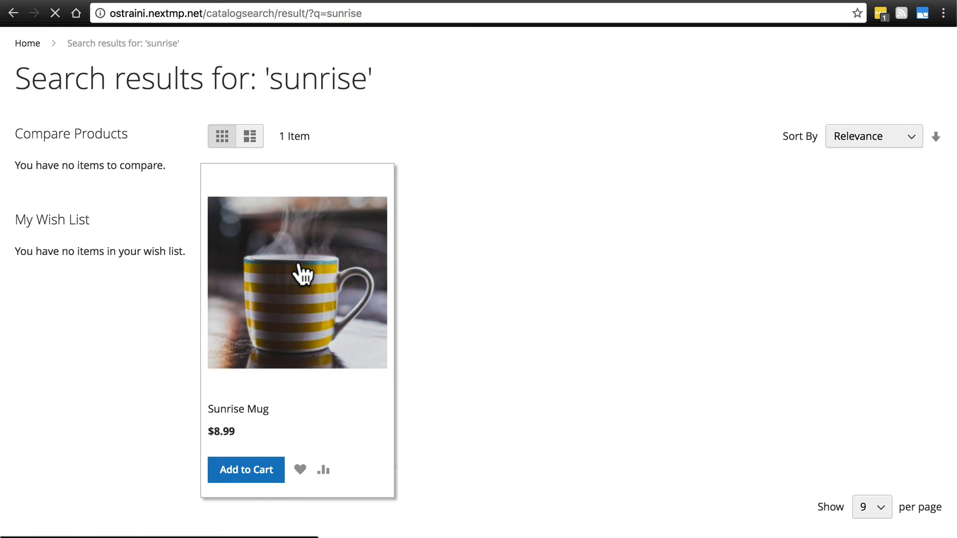
Step: Open the Sunrise Mug product page and view its More Information tab showing Size 8 oz
click(297, 282)
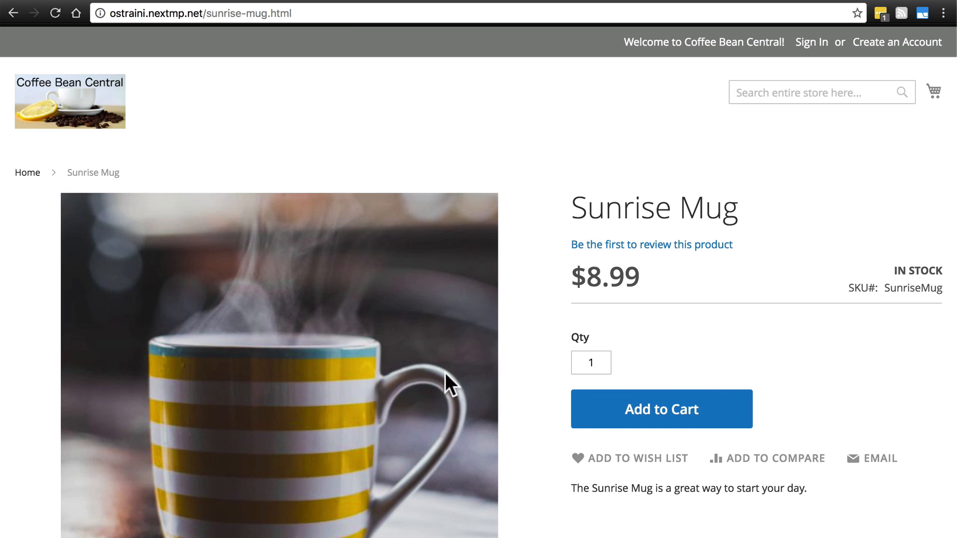
scroll(down, 3)
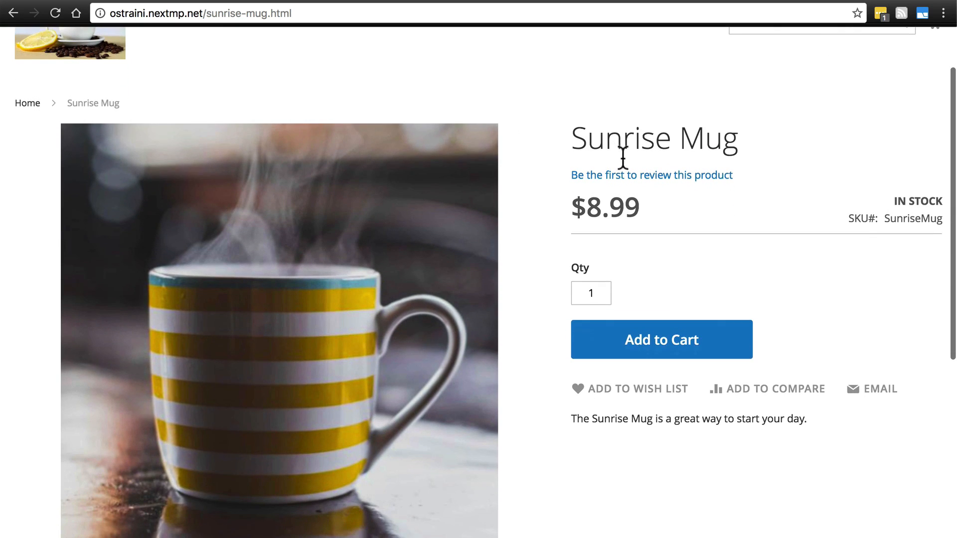
scroll(down, 3)
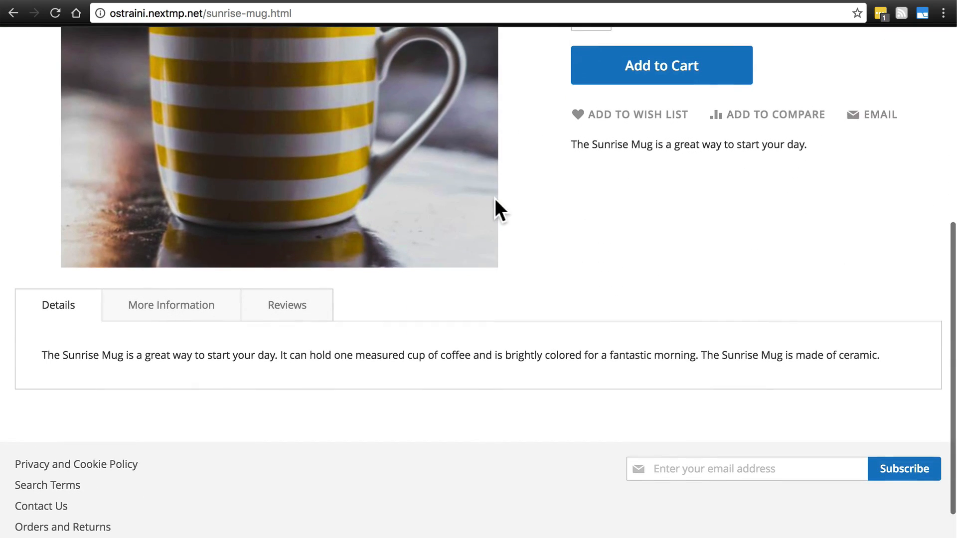
mouse_move(128, 413)
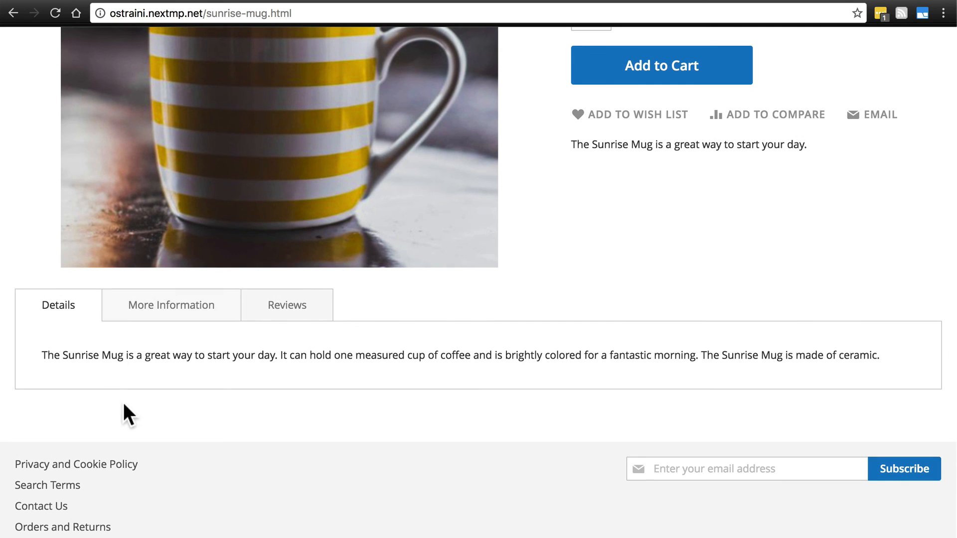
mouse_move(156, 306)
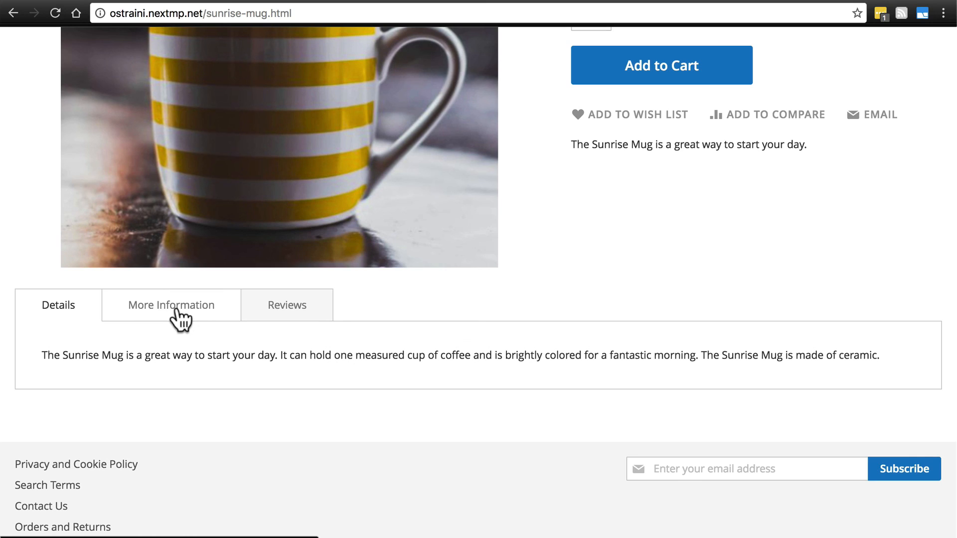
mouse_move(165, 315)
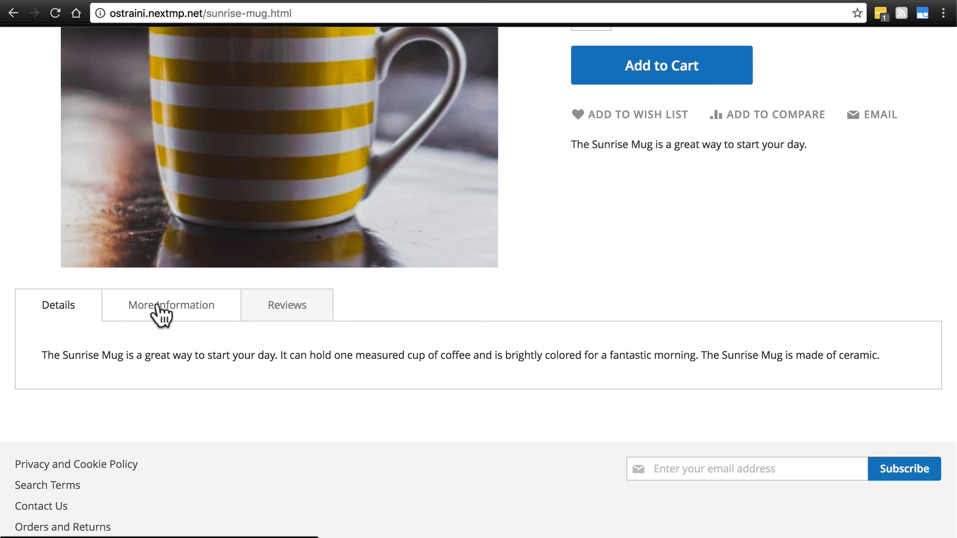
click(171, 305)
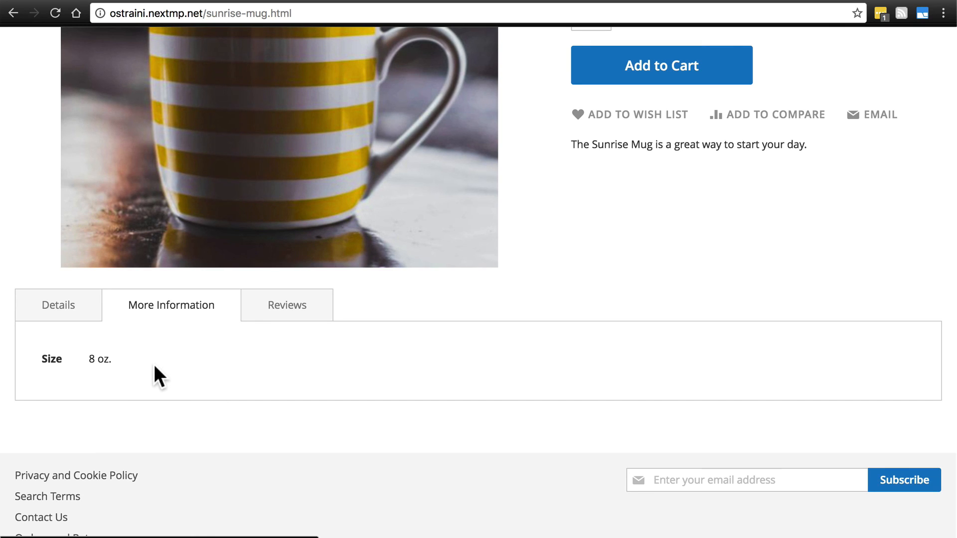
mouse_move(49, 375)
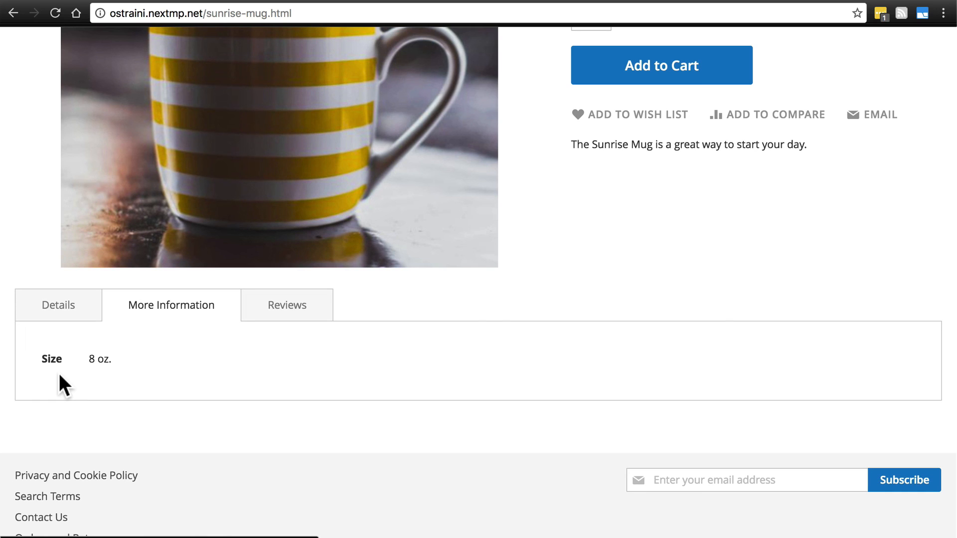
mouse_move(81, 401)
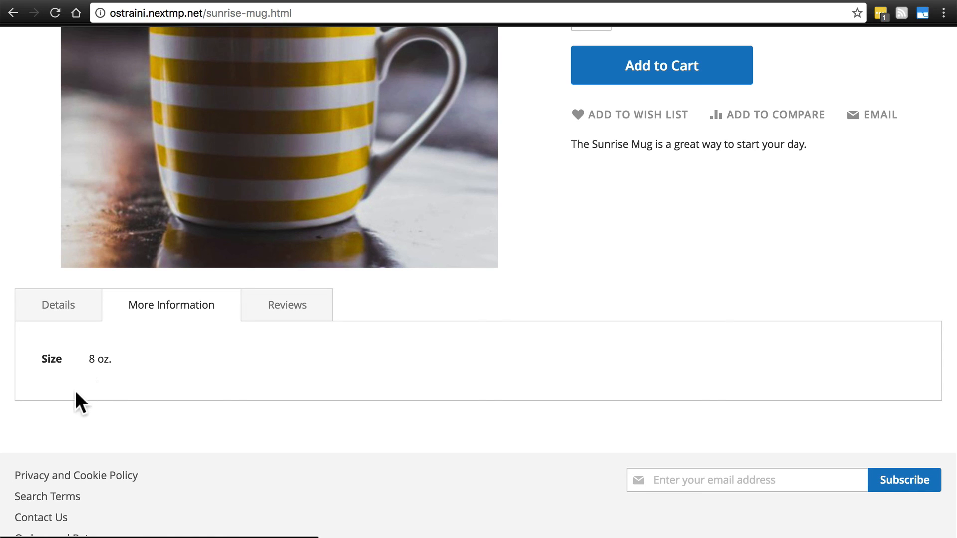